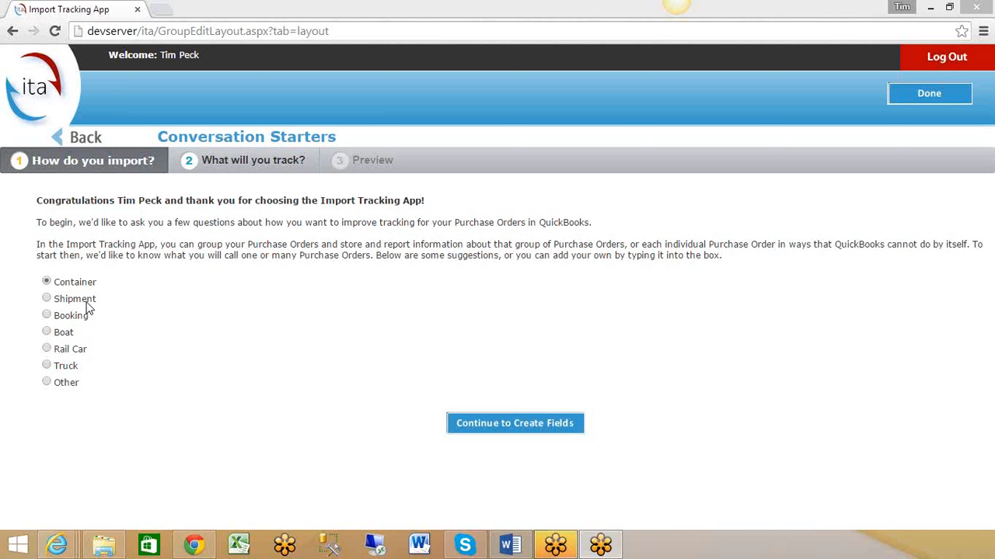
mouse_move(91, 311)
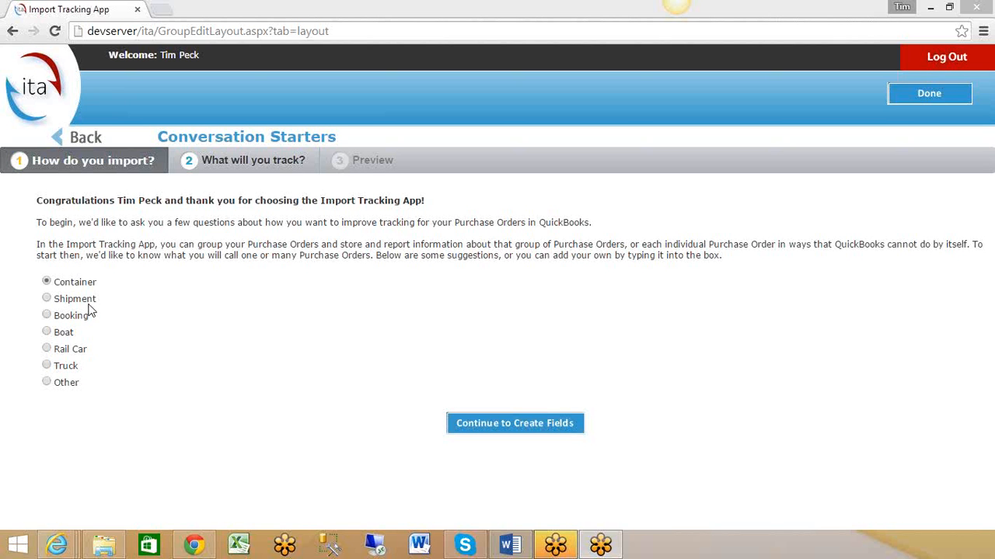
mouse_move(498, 294)
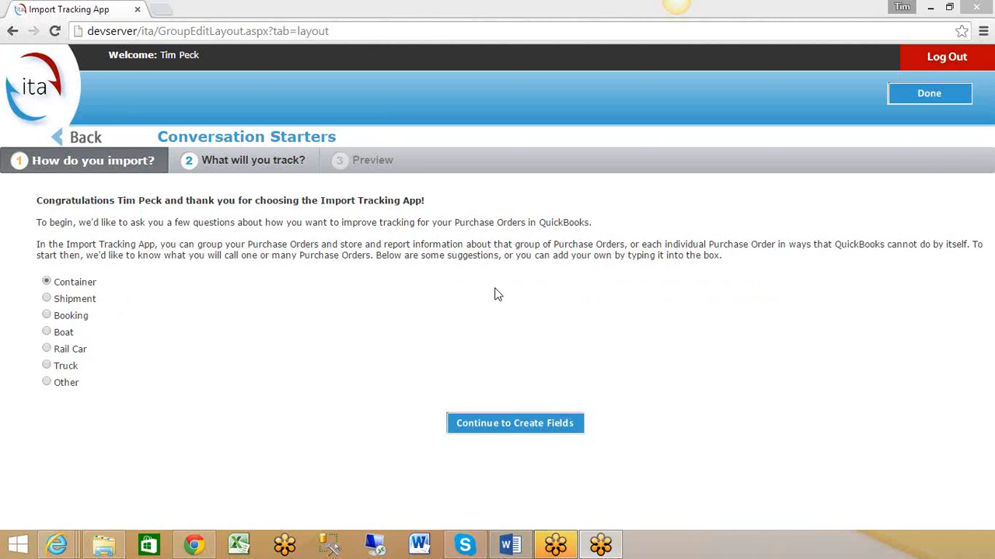
mouse_move(74, 300)
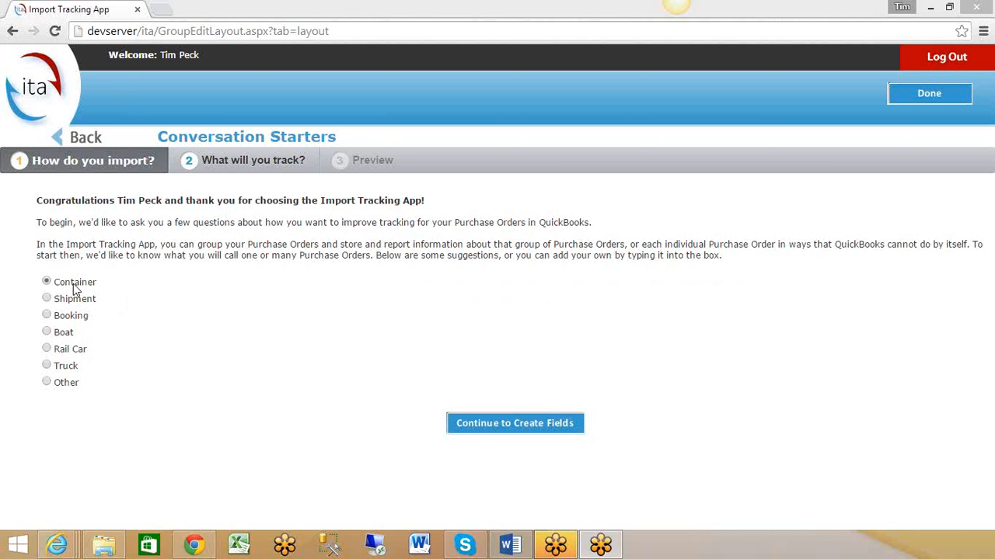
mouse_move(86, 293)
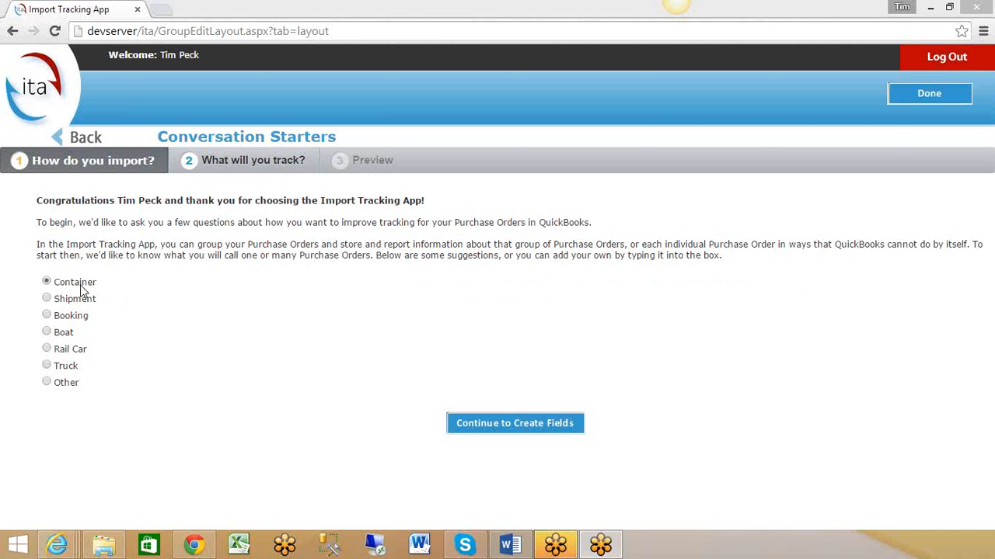
mouse_move(88, 296)
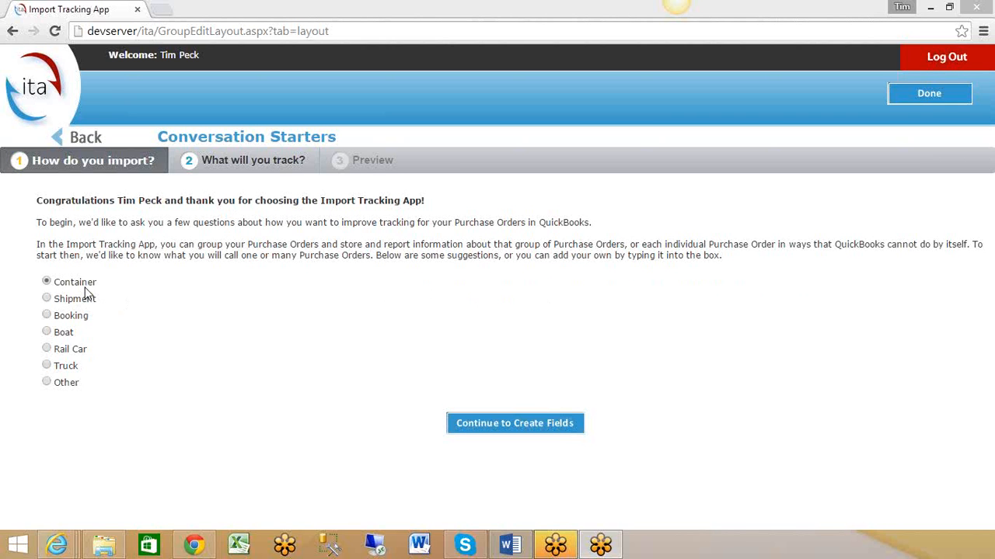
mouse_move(58, 334)
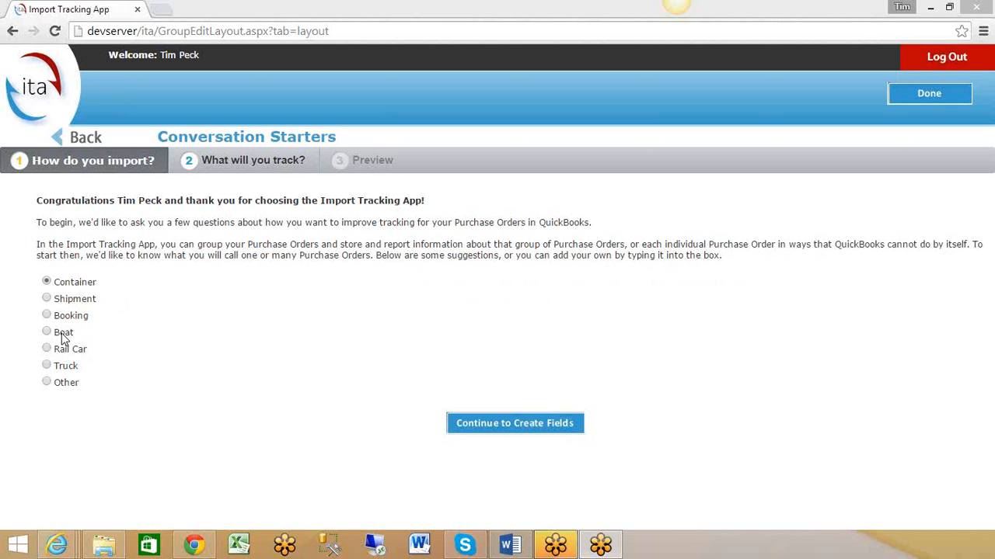
mouse_move(92, 340)
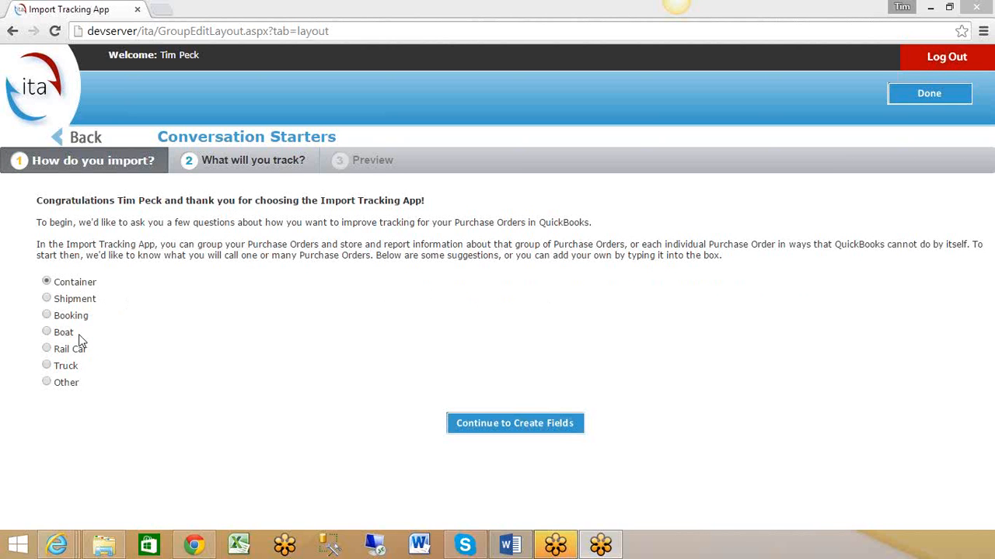
mouse_move(75, 366)
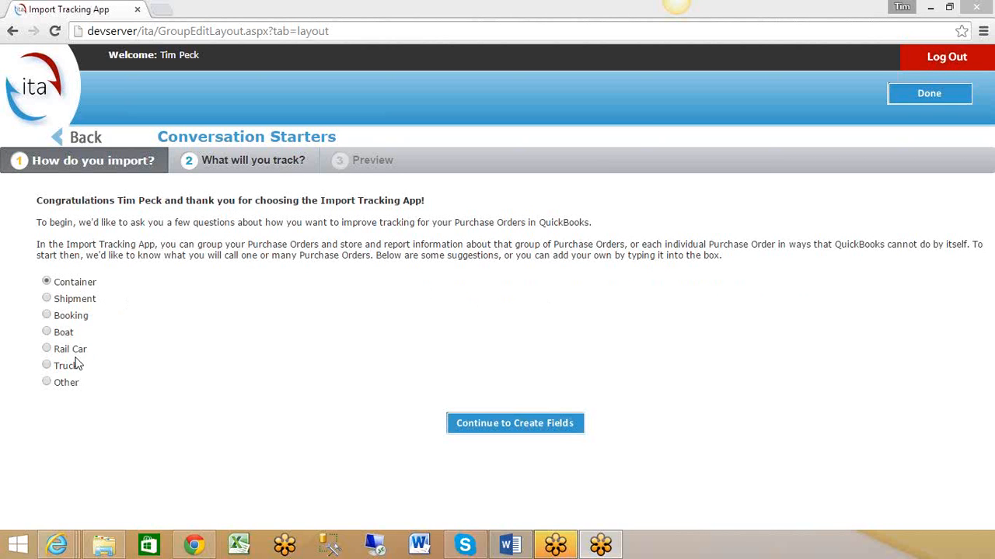
mouse_move(69, 232)
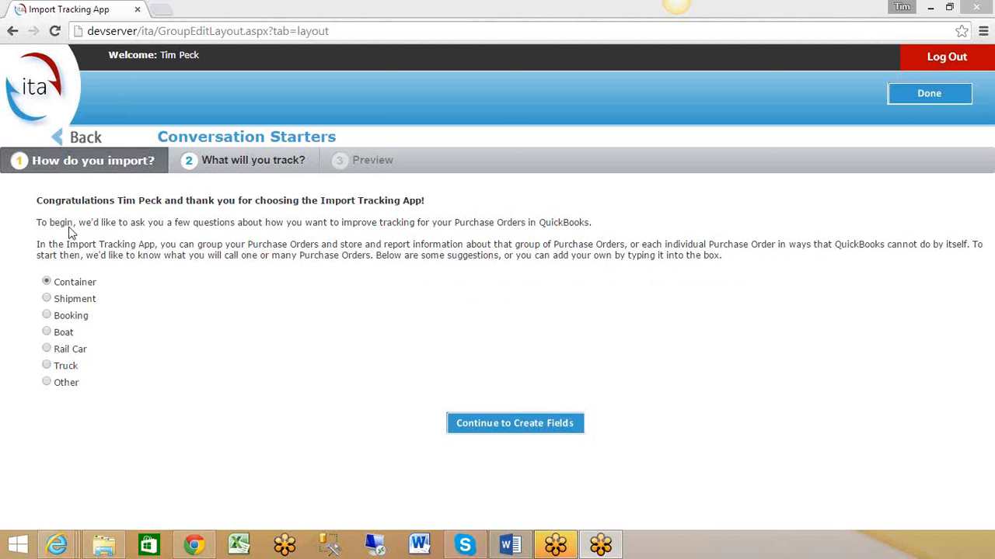
Advance to Create Fields and review suggested fields, from Bill of Lading # to Customs Hold Comments
click(515, 424)
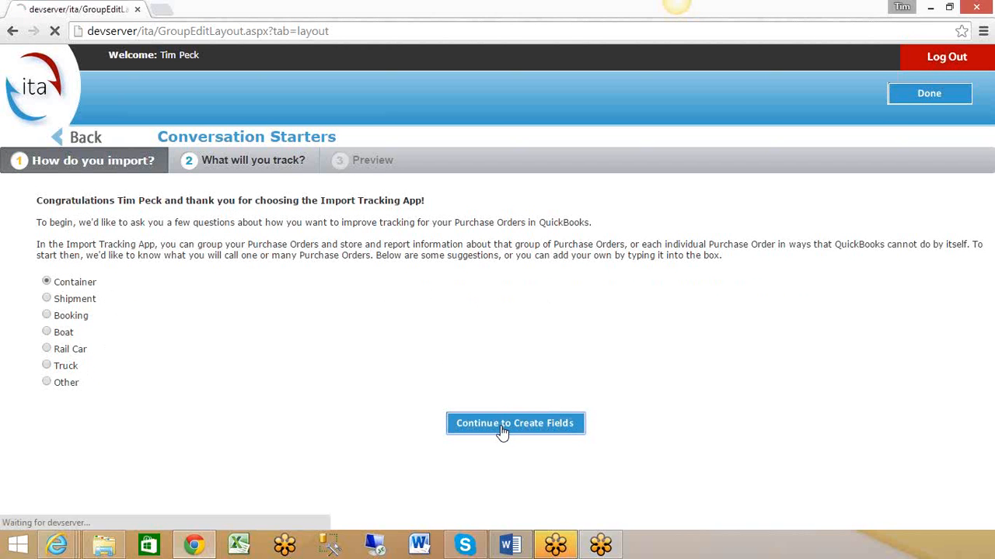
click(515, 424)
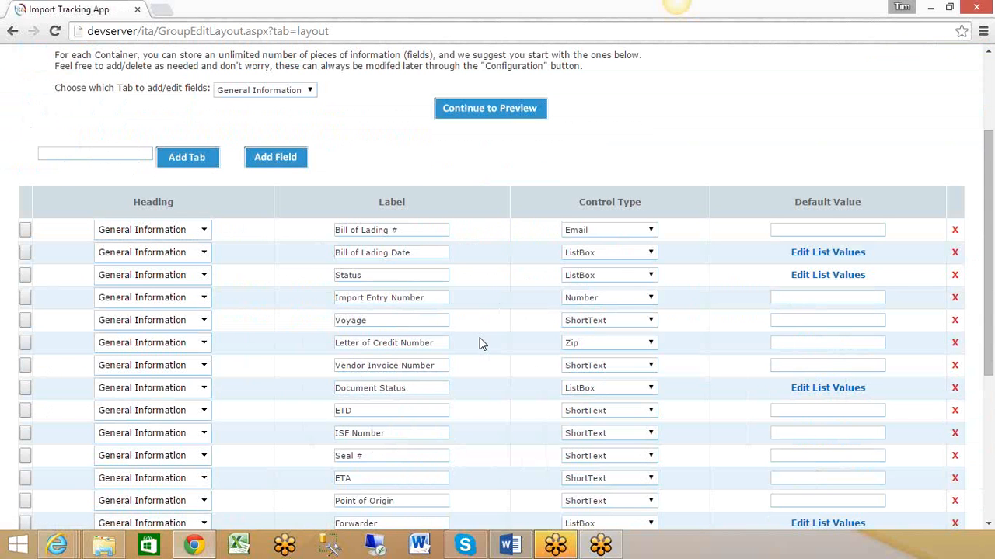
scroll(down, 3)
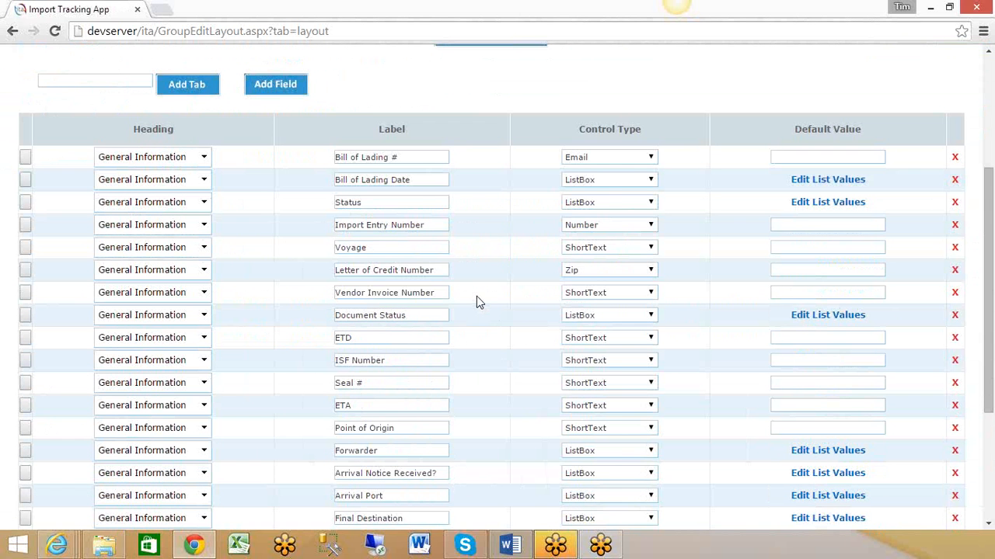
mouse_move(420, 224)
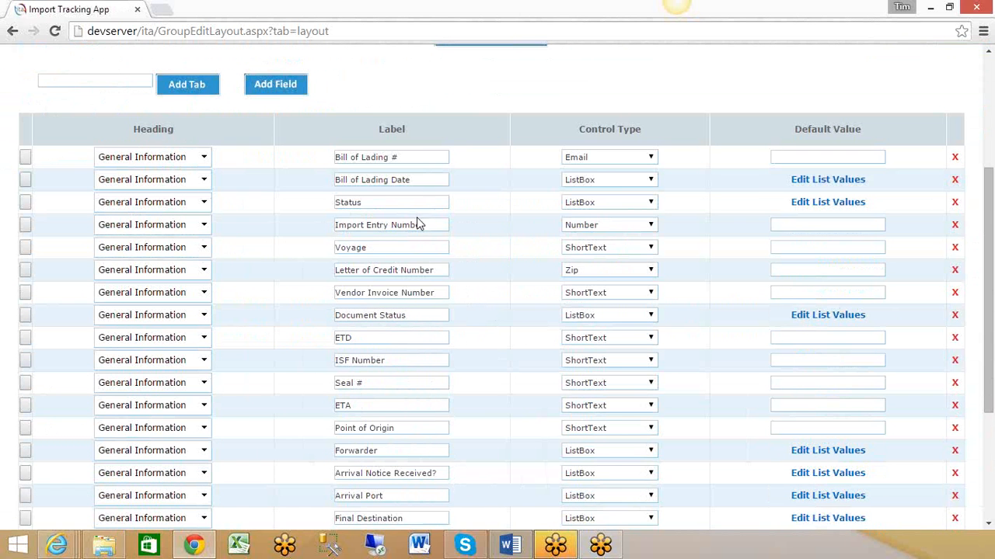
scroll(down, 3)
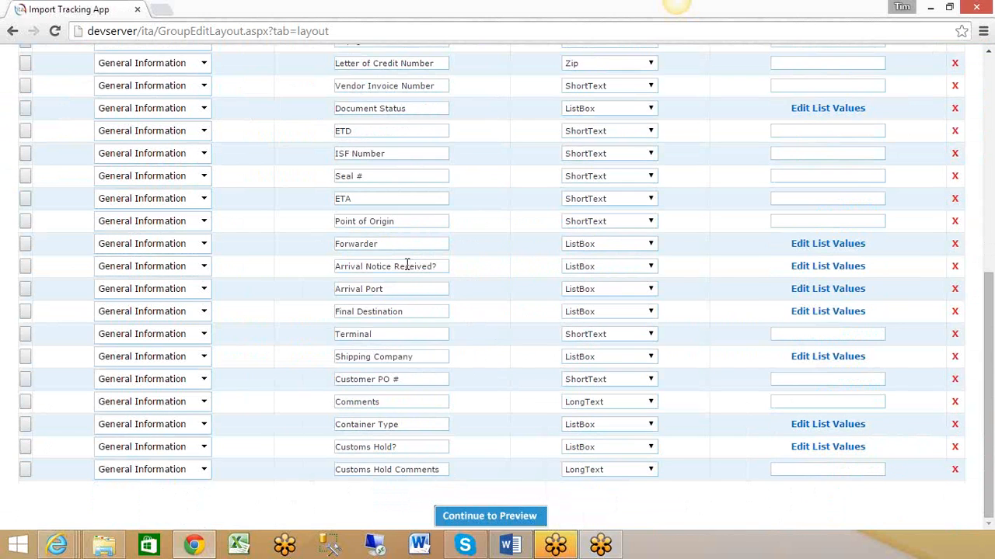
scroll(up, 3)
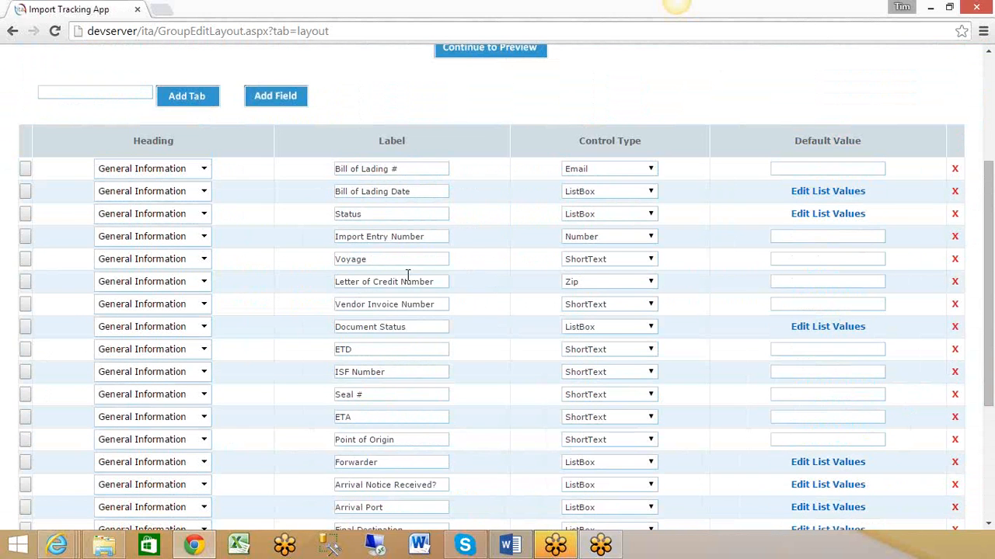
mouse_move(365, 211)
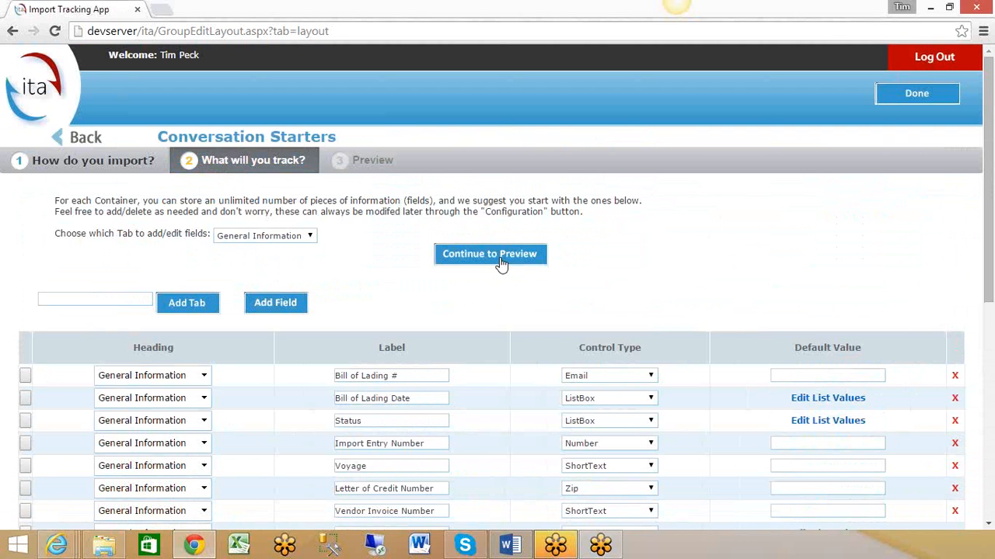
Review the Container form preview with its General Information fields, then finish the wizard
click(490, 254)
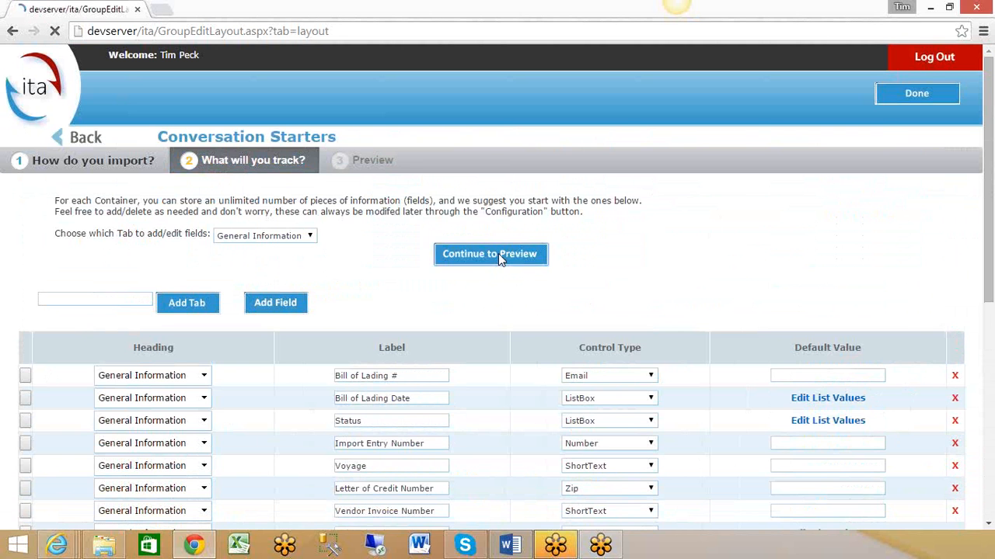
click(491, 254)
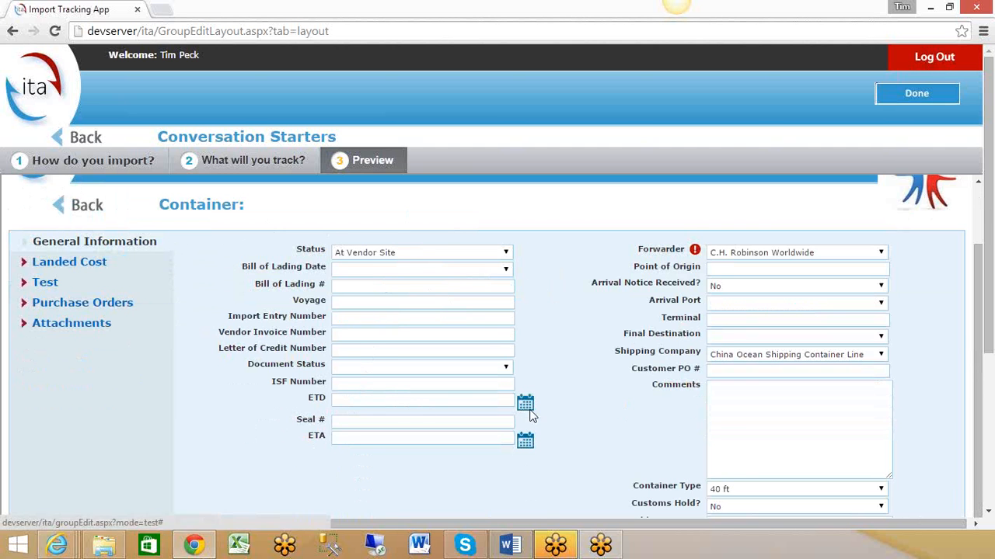
mouse_move(72, 325)
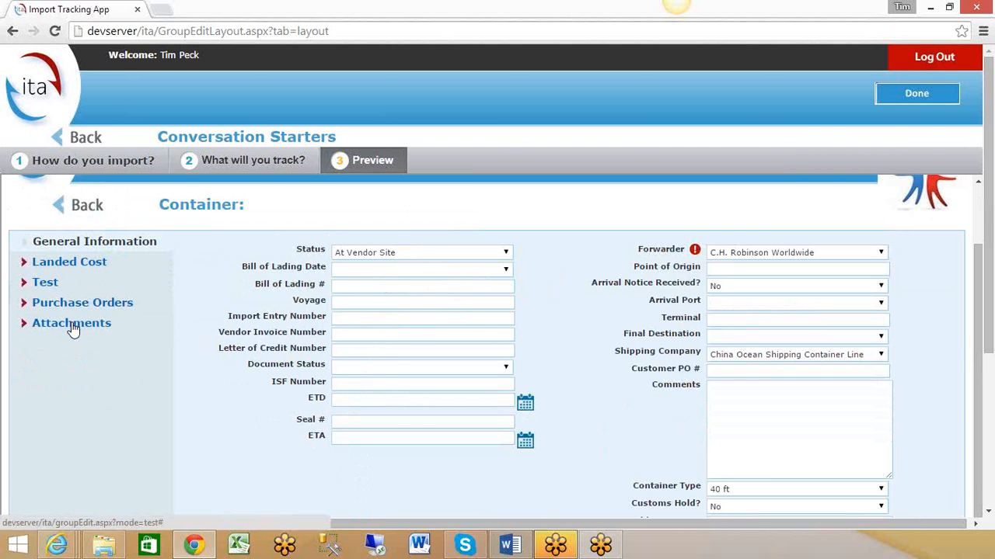
click(916, 93)
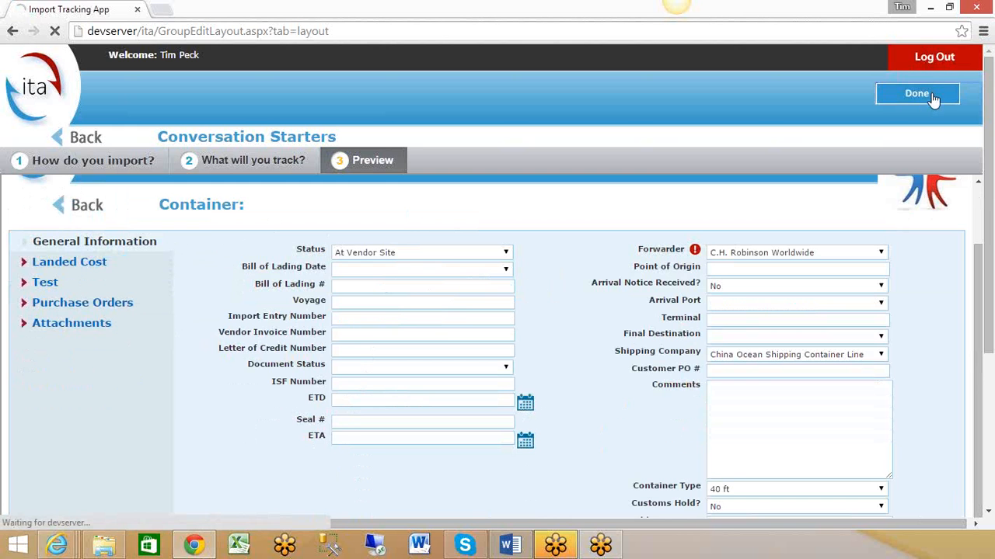
Load the Container Management grid with status, ETD and forwarder columns
click(917, 93)
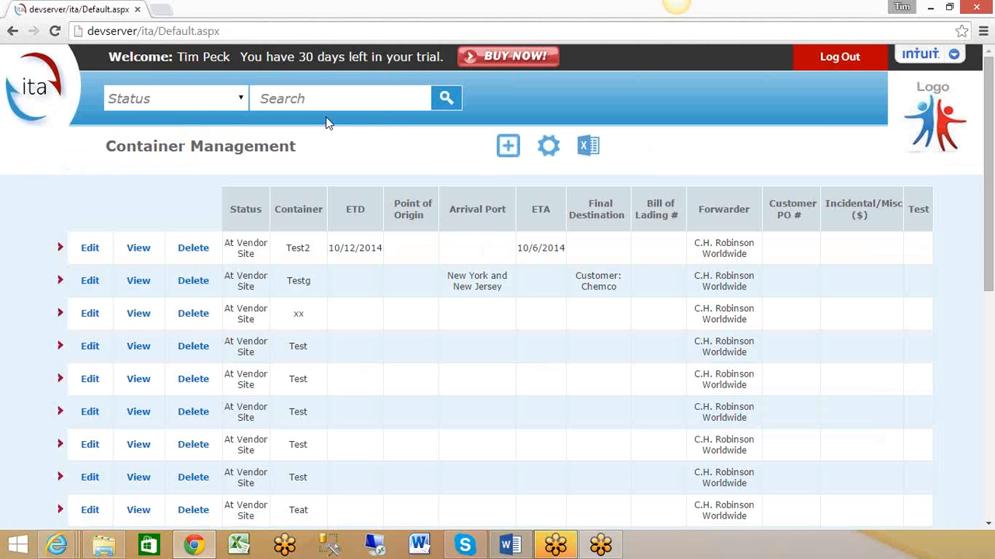
mouse_move(152, 143)
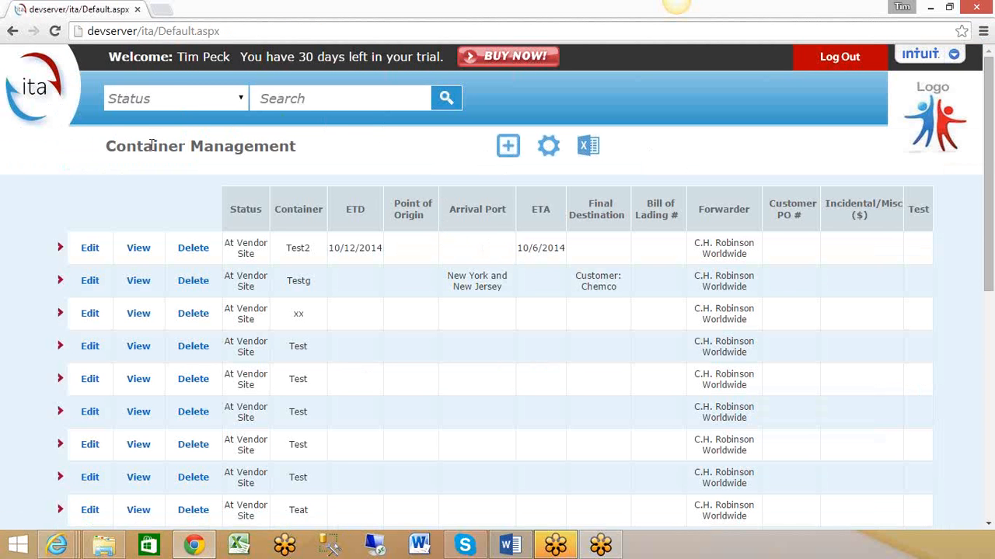
mouse_move(228, 243)
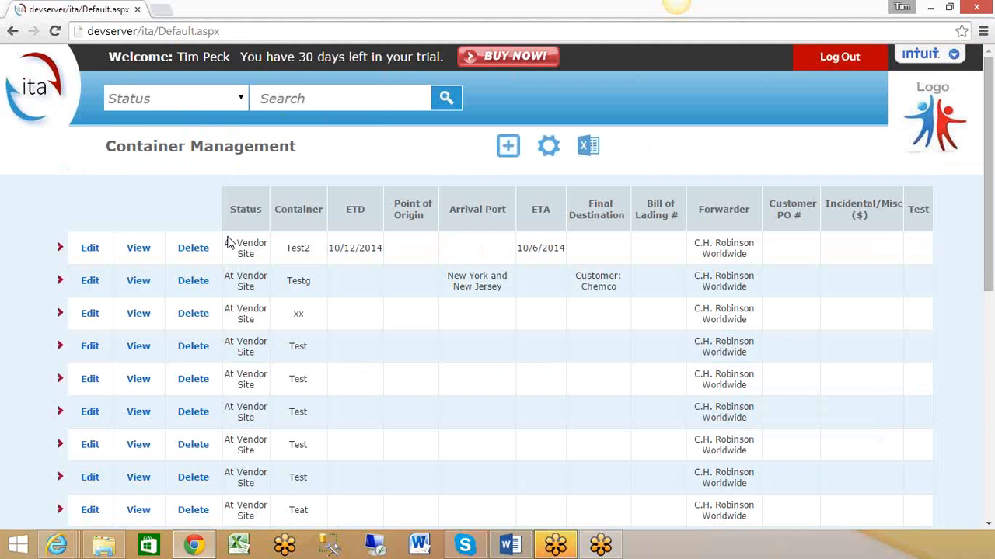
mouse_move(790, 246)
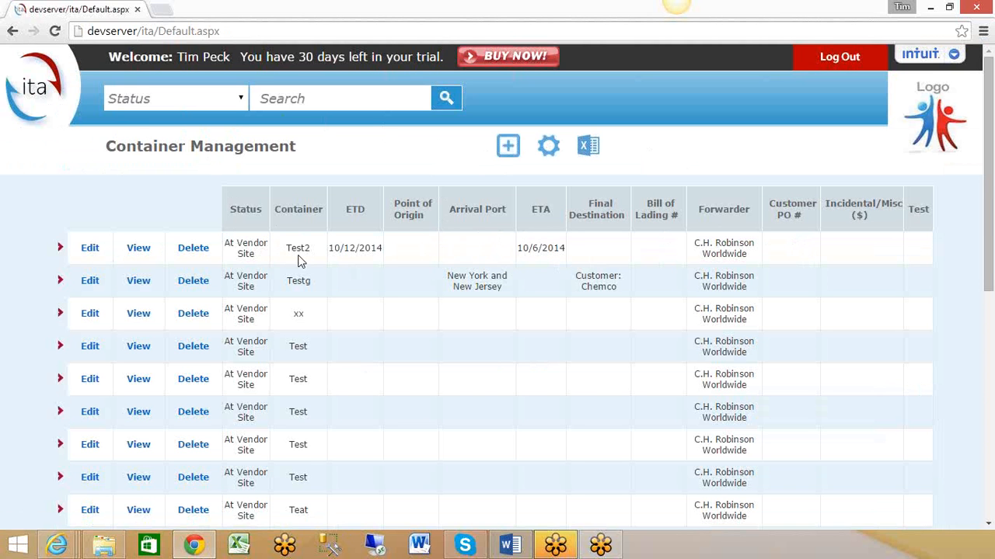
mouse_move(351, 253)
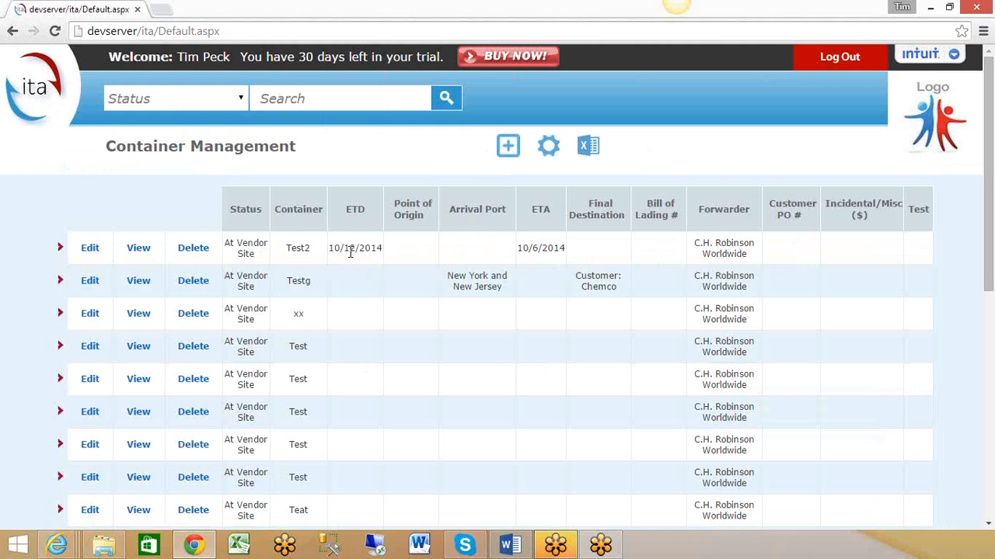
mouse_move(507, 146)
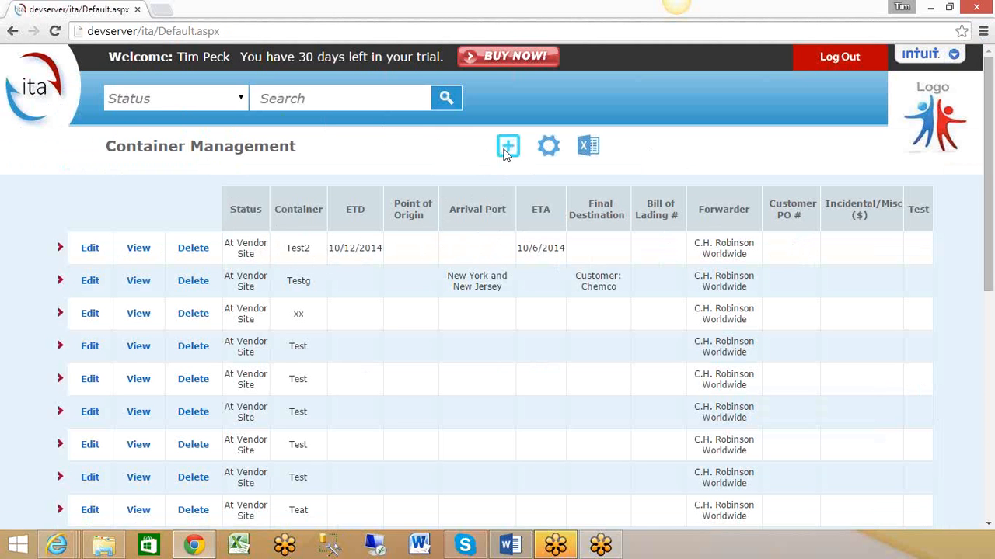
mouse_move(545, 150)
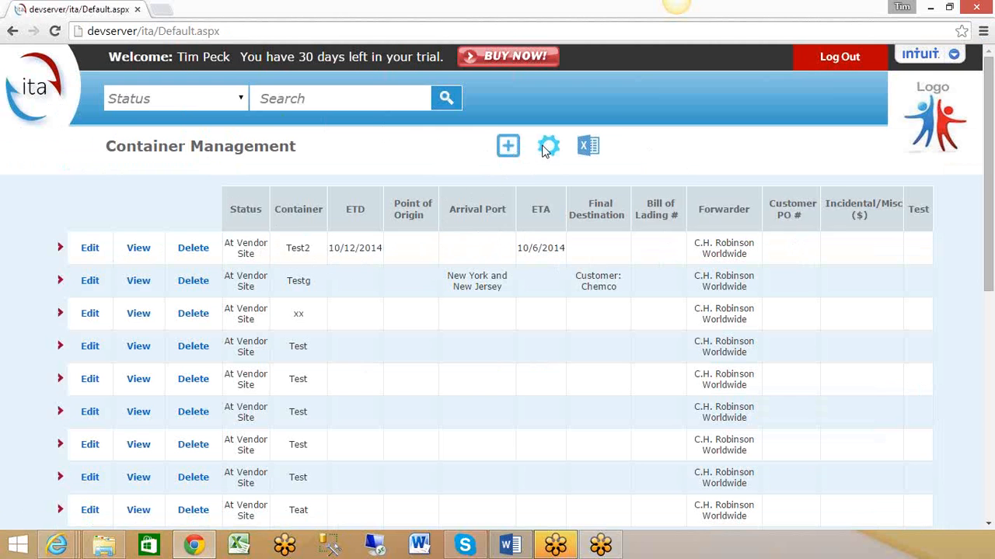
click(588, 146)
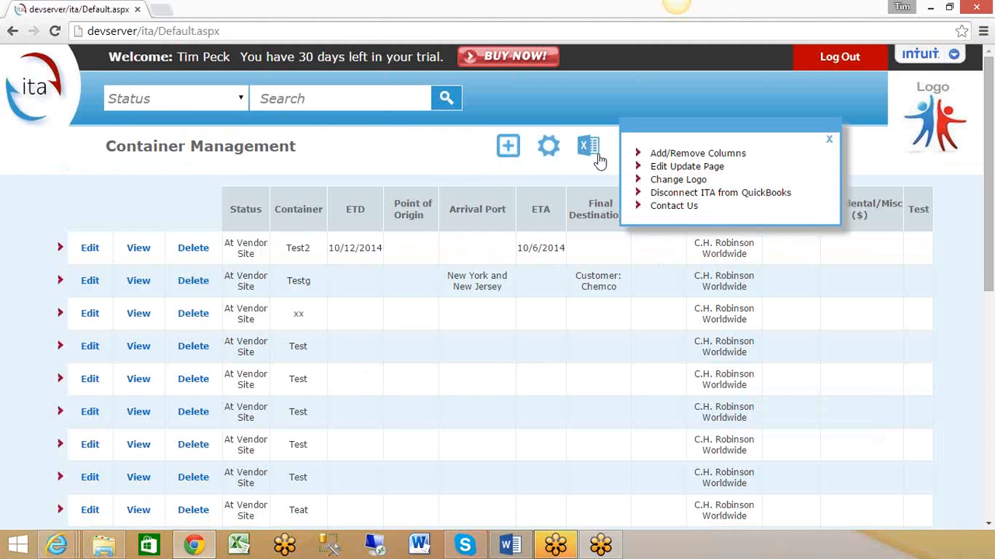
mouse_move(687, 167)
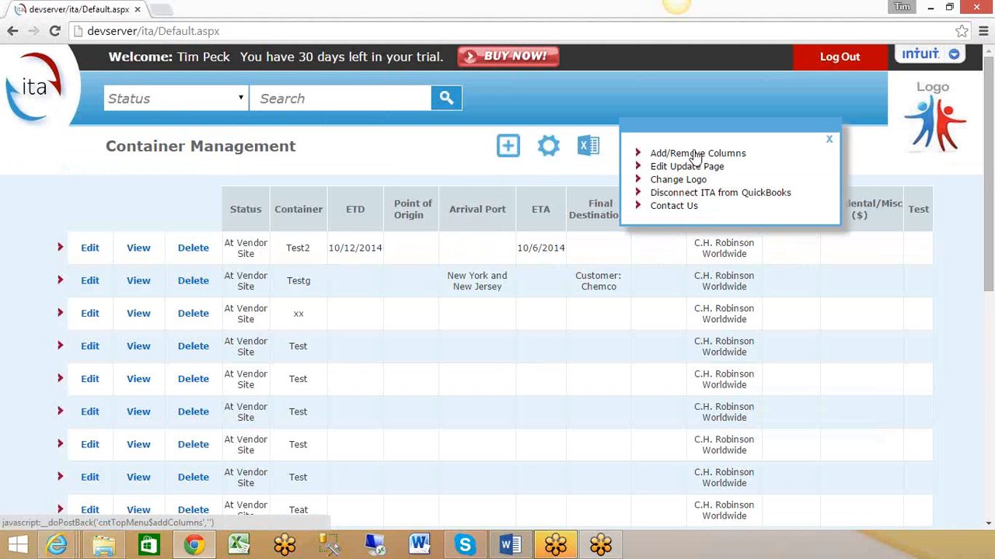
mouse_move(502, 211)
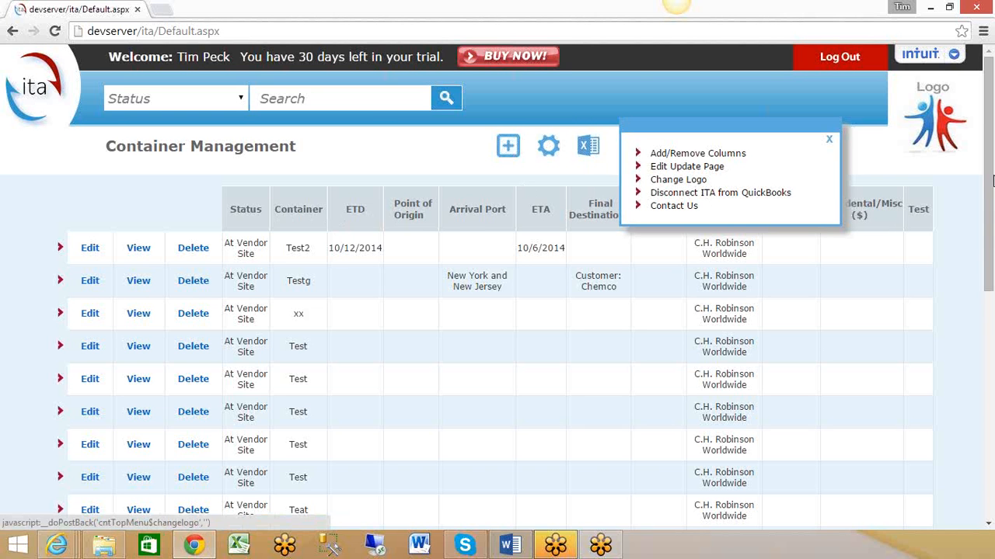
mouse_move(924, 122)
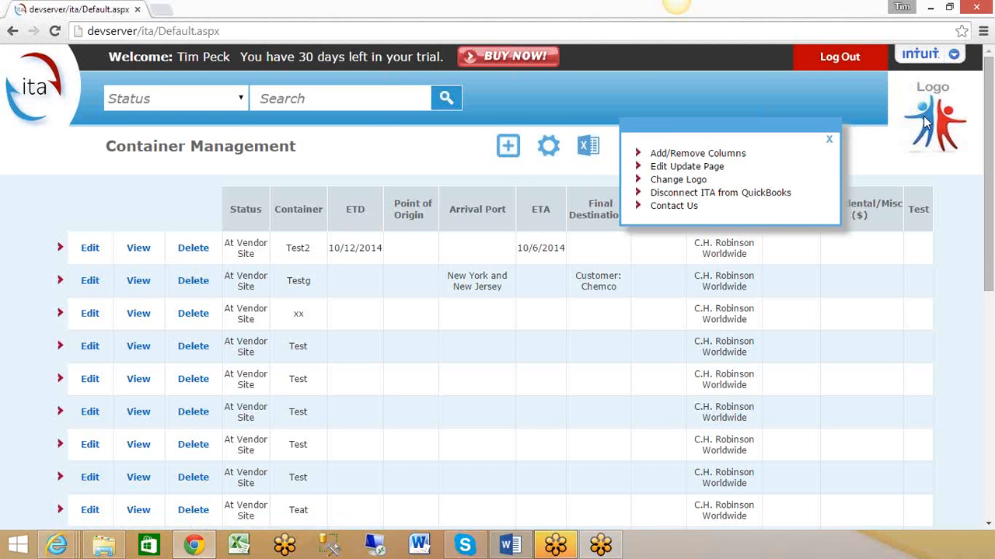
mouse_move(913, 96)
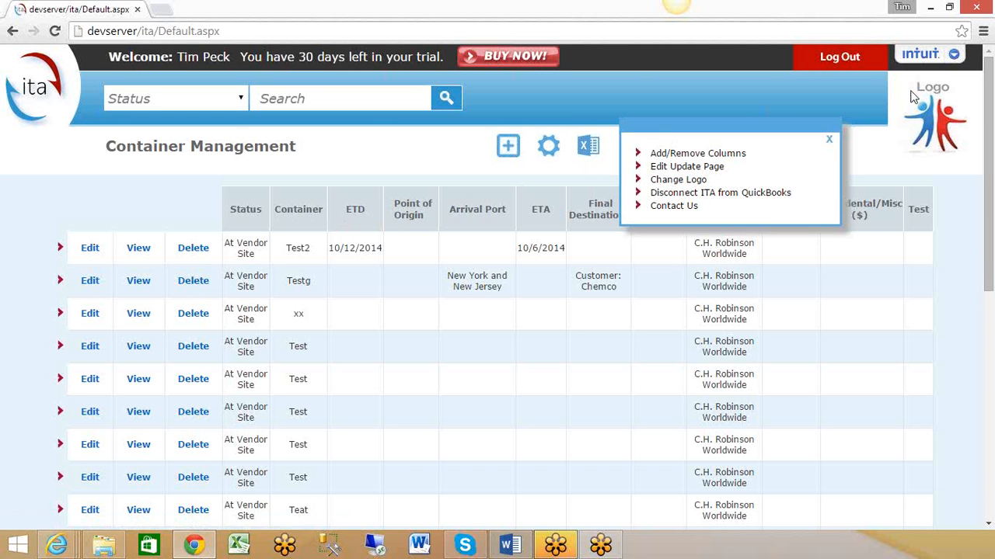
mouse_move(915, 110)
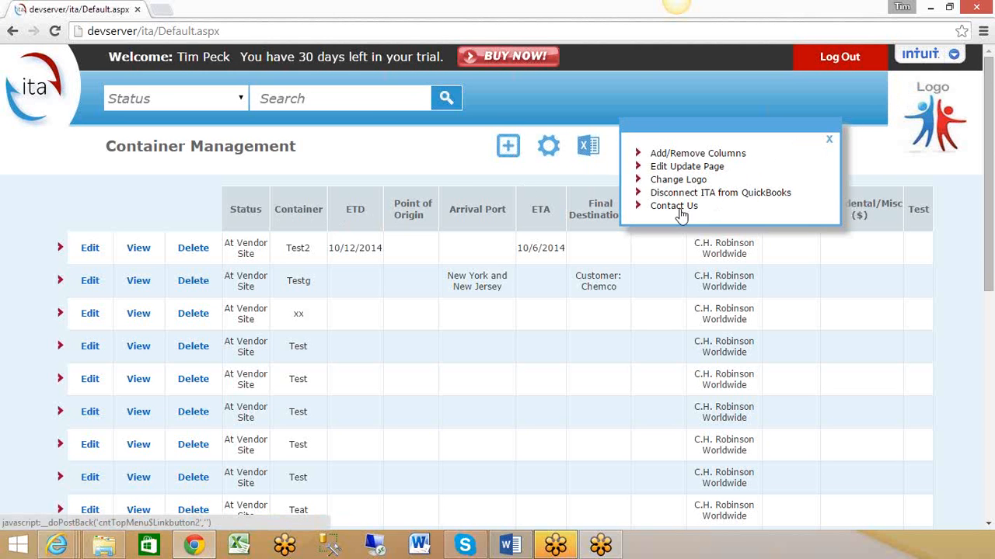
mouse_move(441, 183)
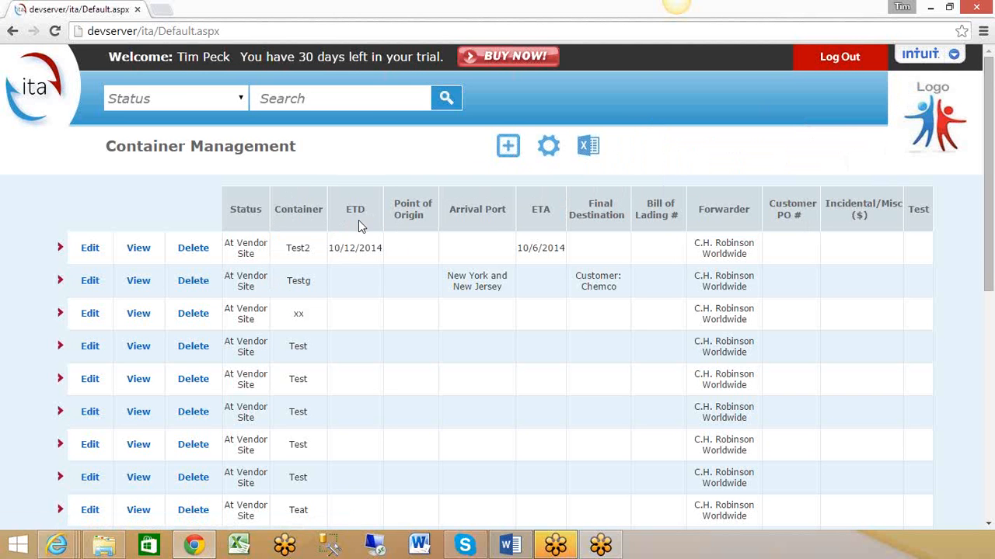
mouse_move(586, 154)
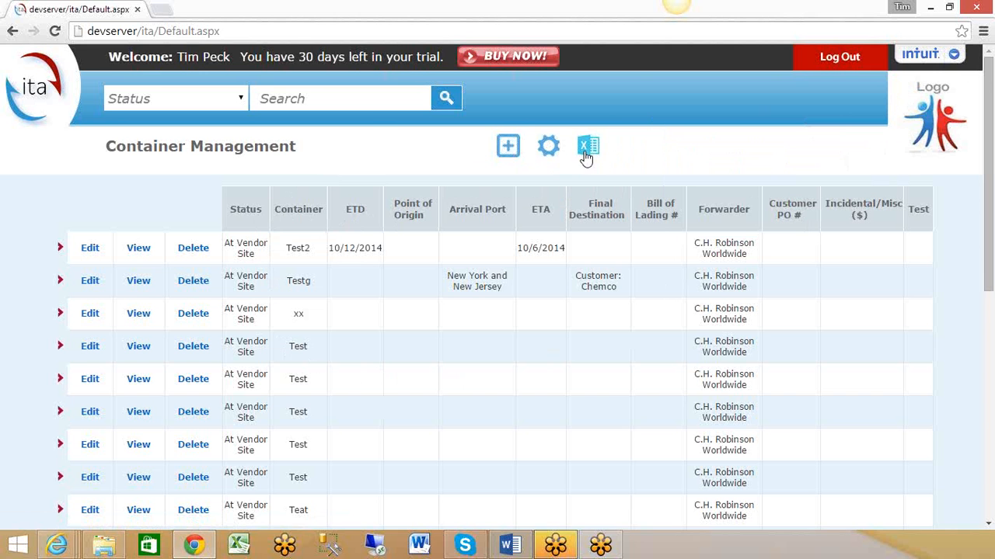
Export the container list and open the downloaded Container_Export .xls file
click(586, 146)
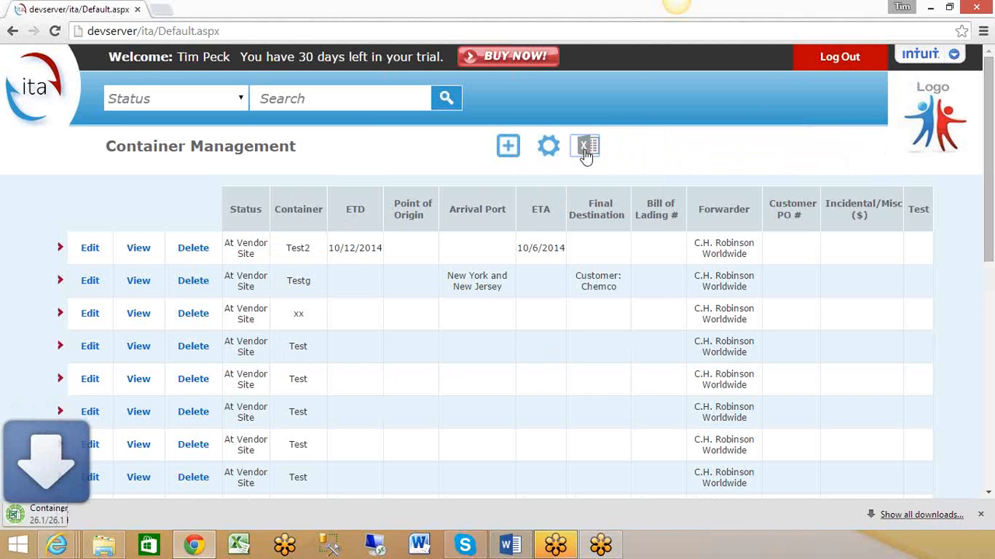
click(584, 146)
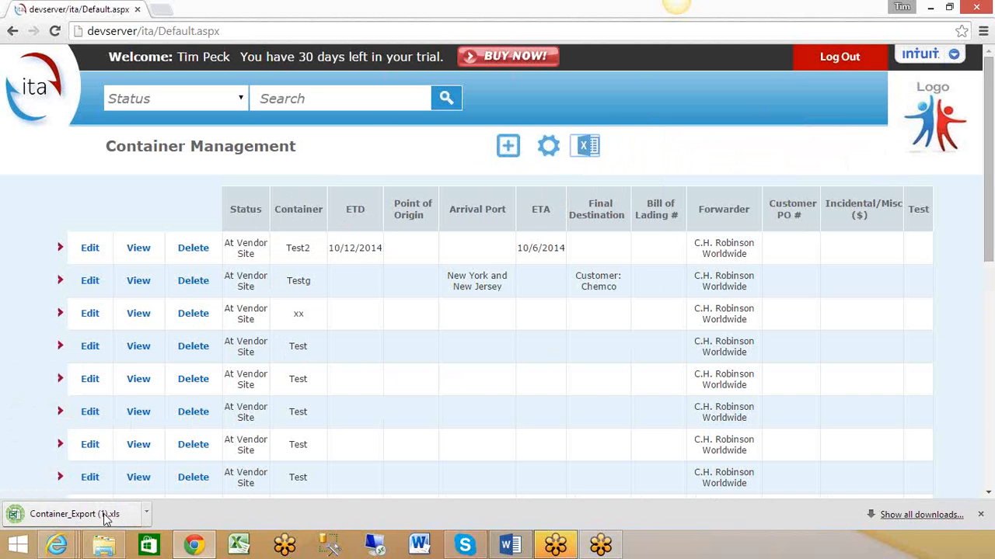
click(74, 514)
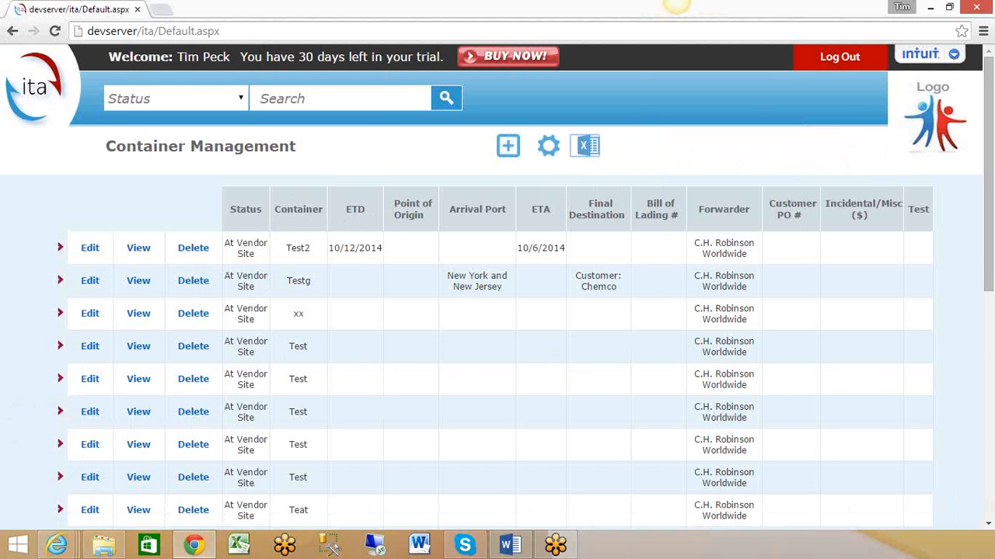
mouse_move(634, 258)
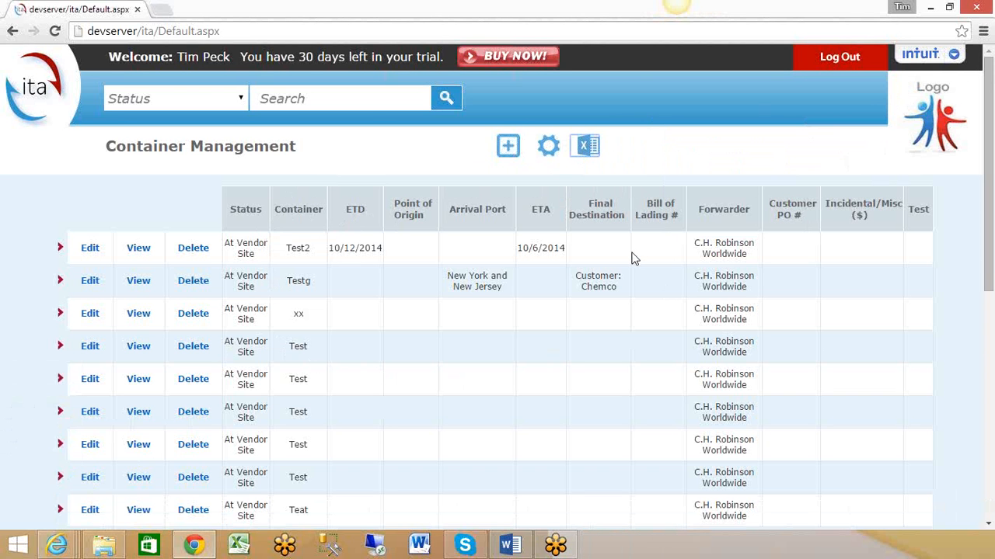
mouse_move(561, 225)
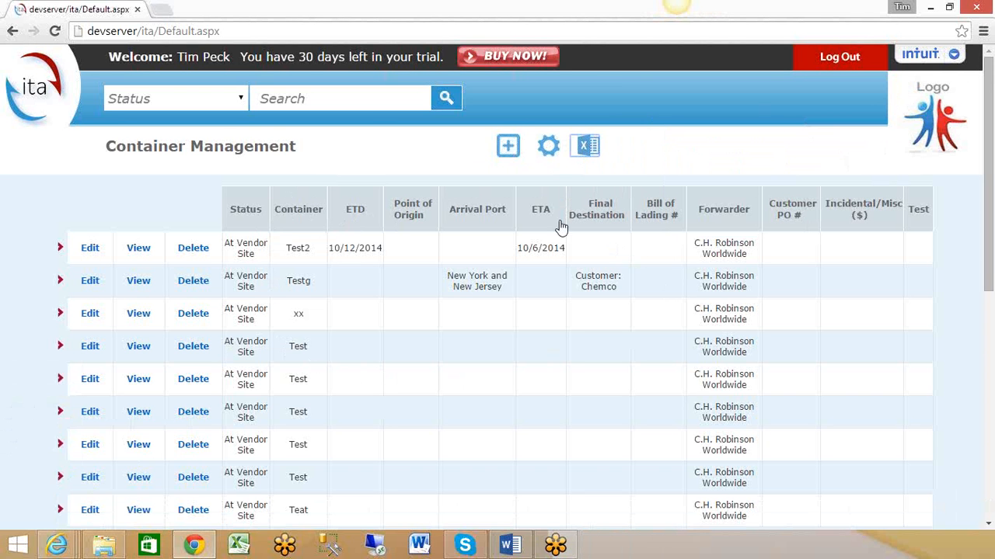
mouse_move(383, 164)
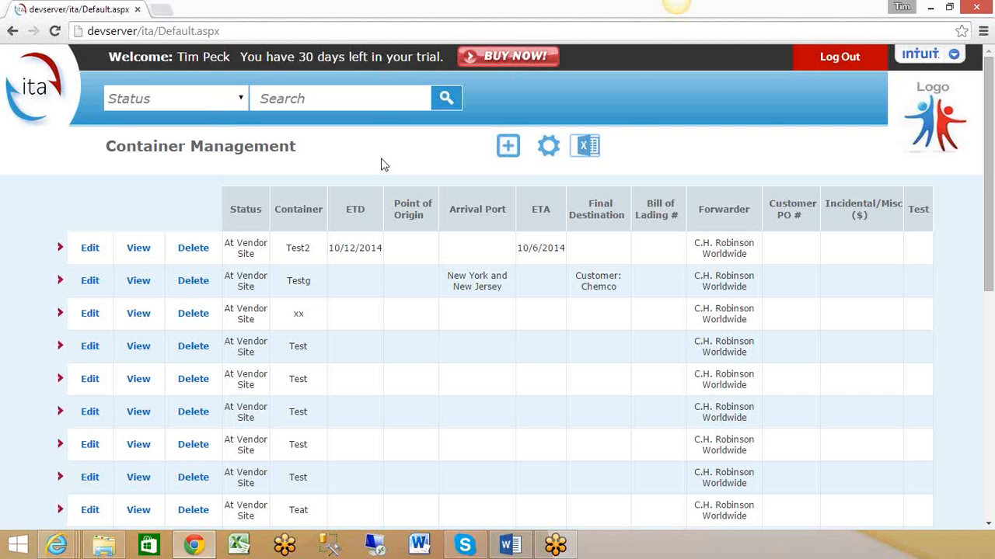
mouse_move(473, 283)
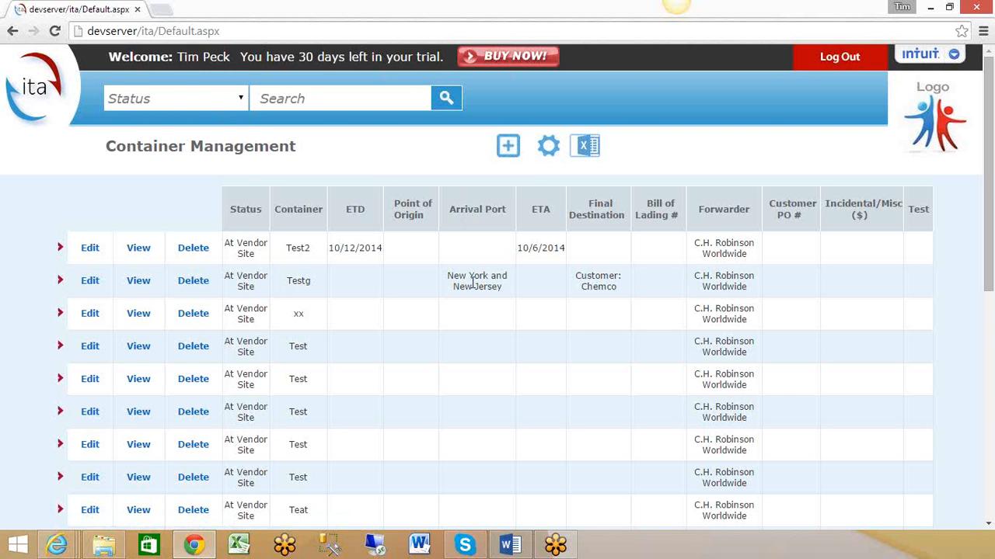
Search containers by Arrival Port for 'ne' and open the remaining Testg for editing
click(175, 98)
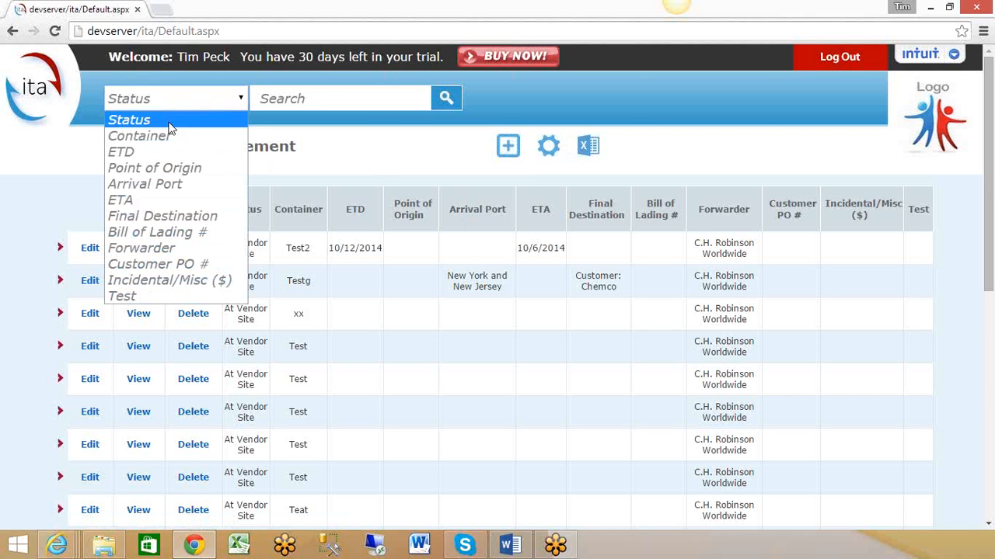
mouse_move(171, 170)
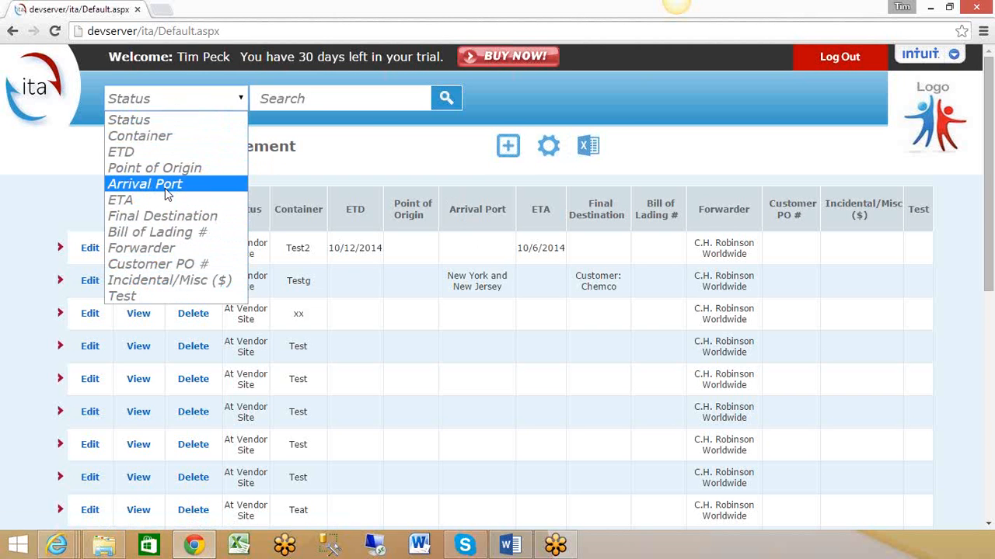
click(145, 184)
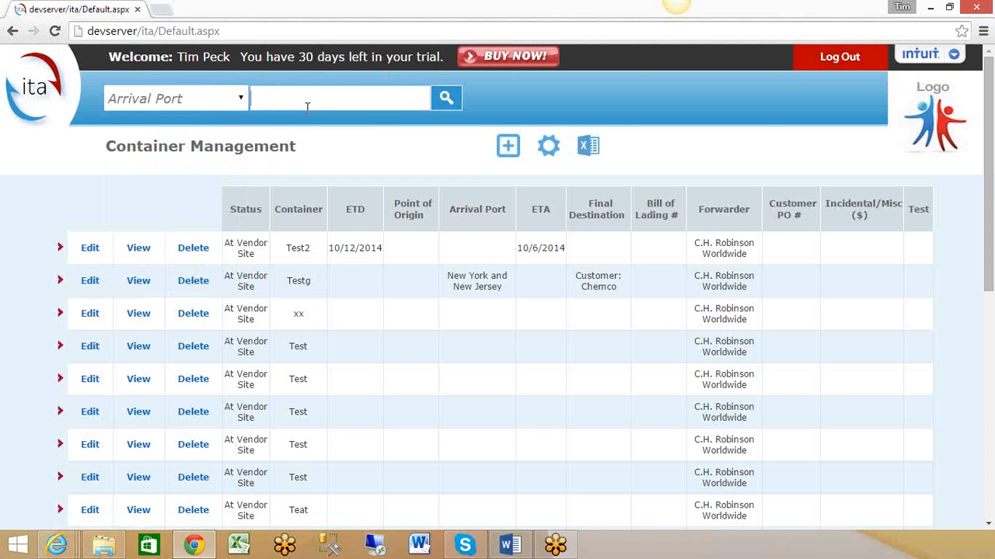
text(ne)
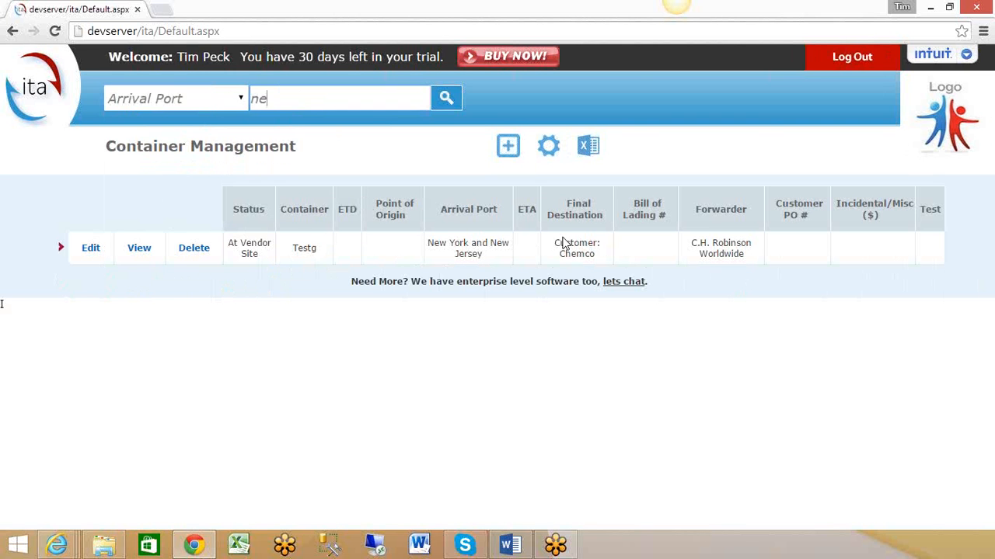
mouse_move(688, 262)
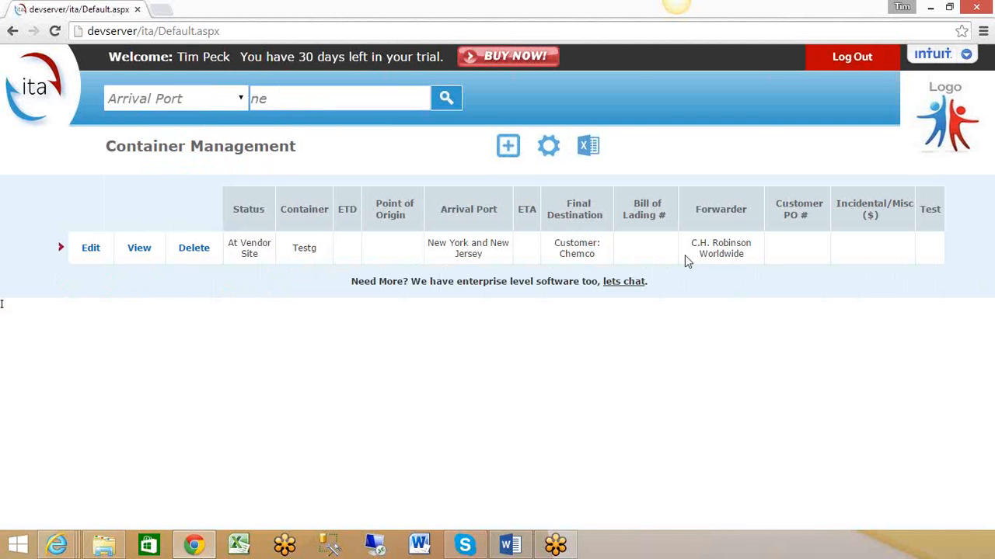
mouse_move(91, 248)
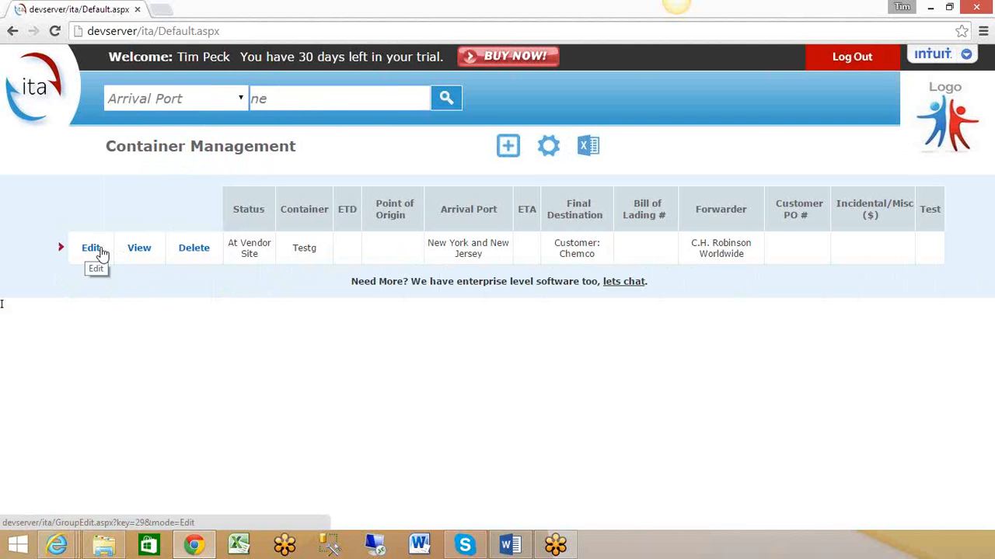
click(92, 248)
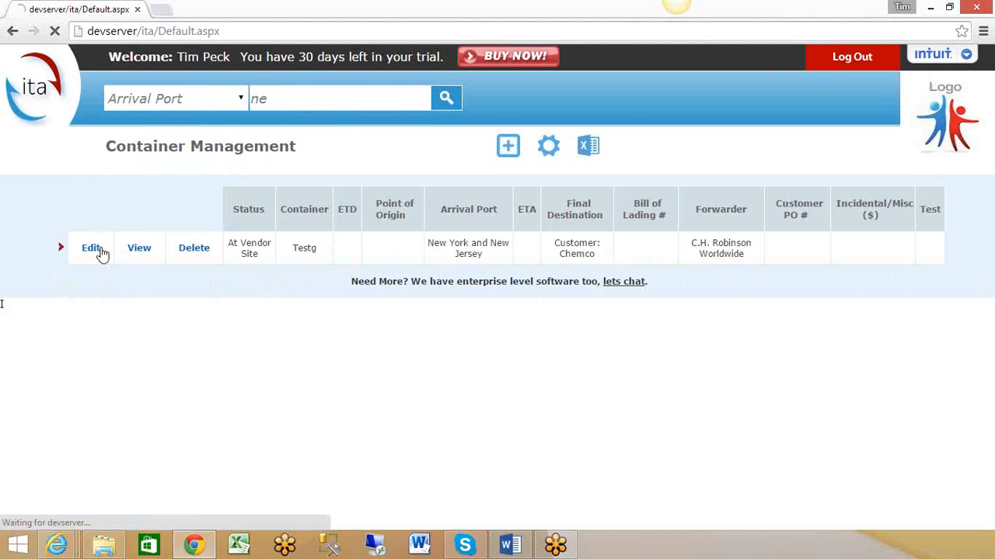
Set Testg's Document Status to Originals and Customs Hold to Yes, then show Landed Cost
click(91, 247)
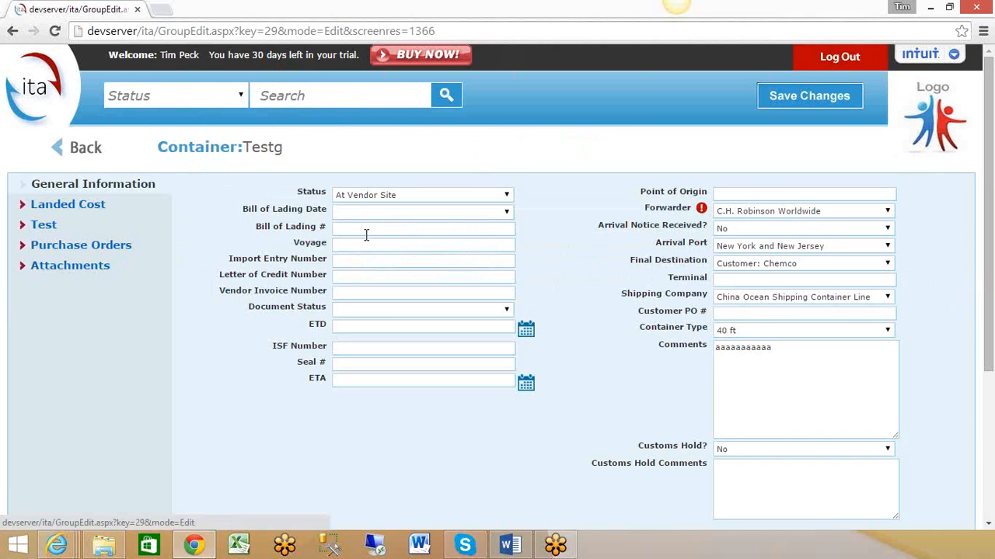
mouse_move(373, 221)
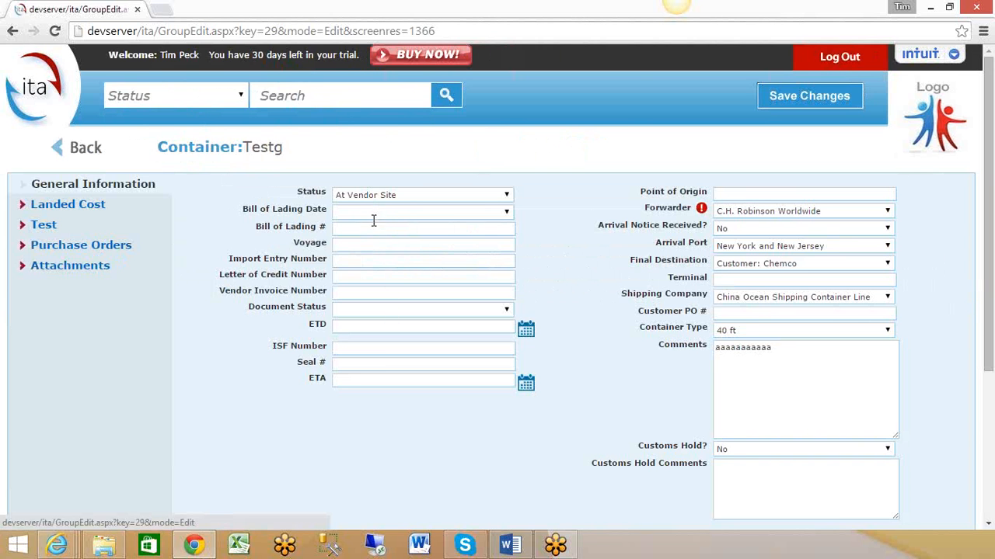
mouse_move(387, 316)
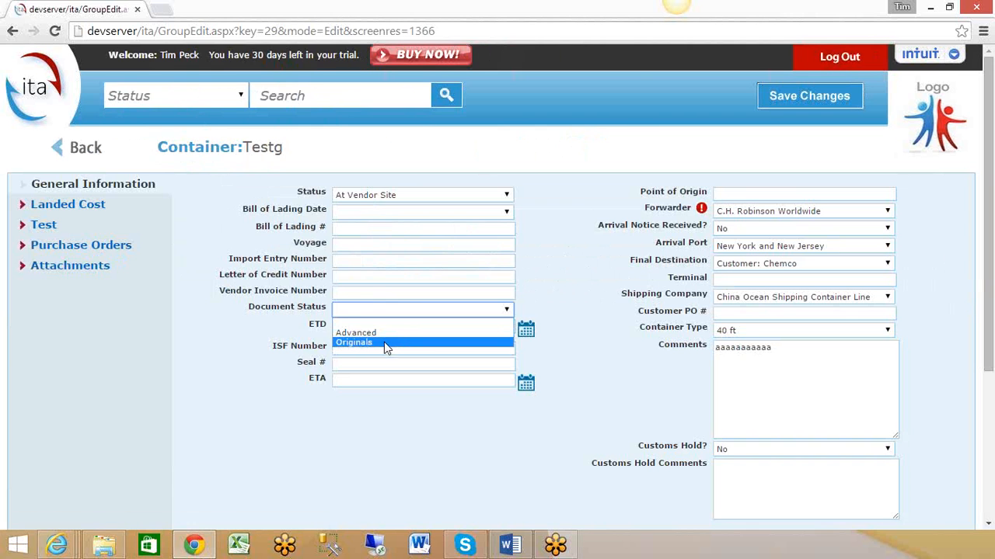
click(354, 343)
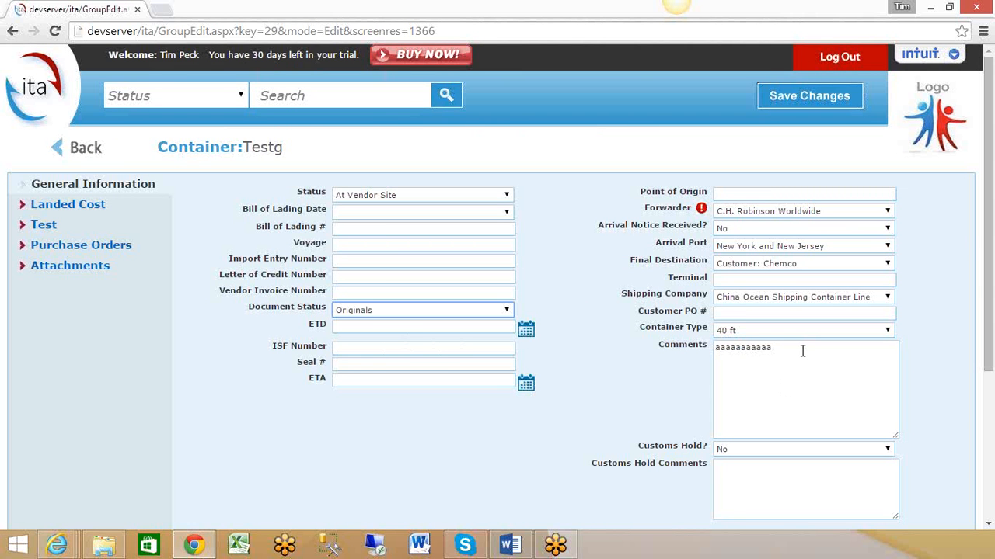
mouse_move(753, 460)
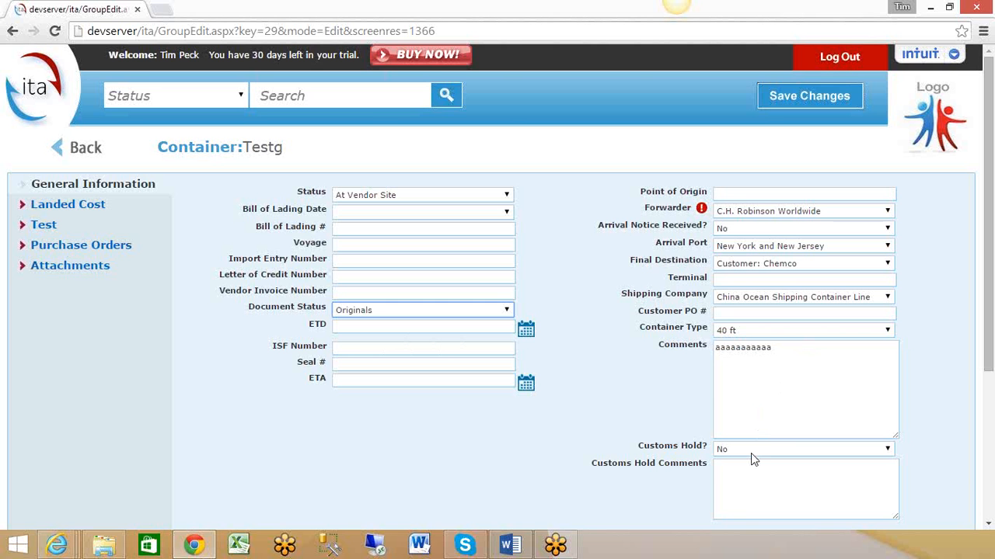
click(802, 449)
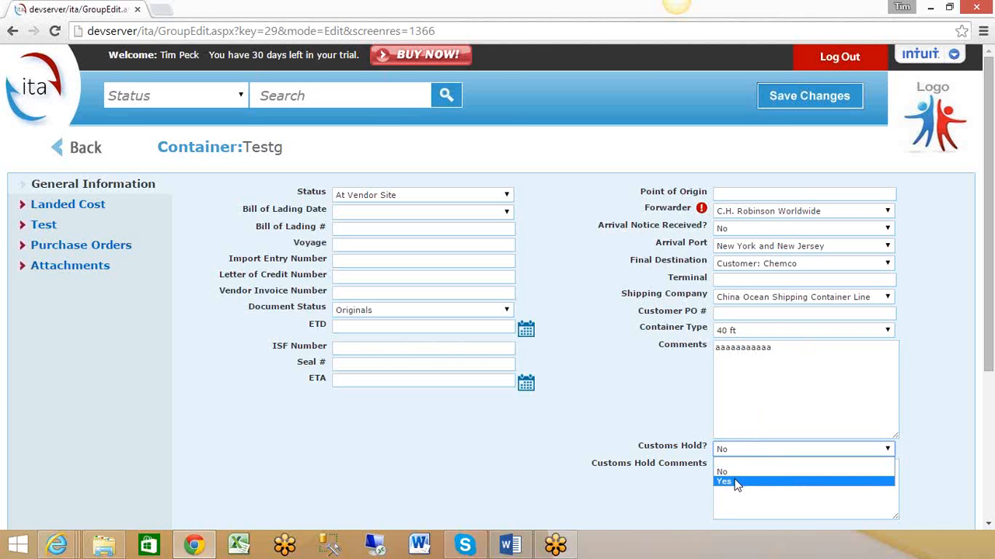
click(727, 481)
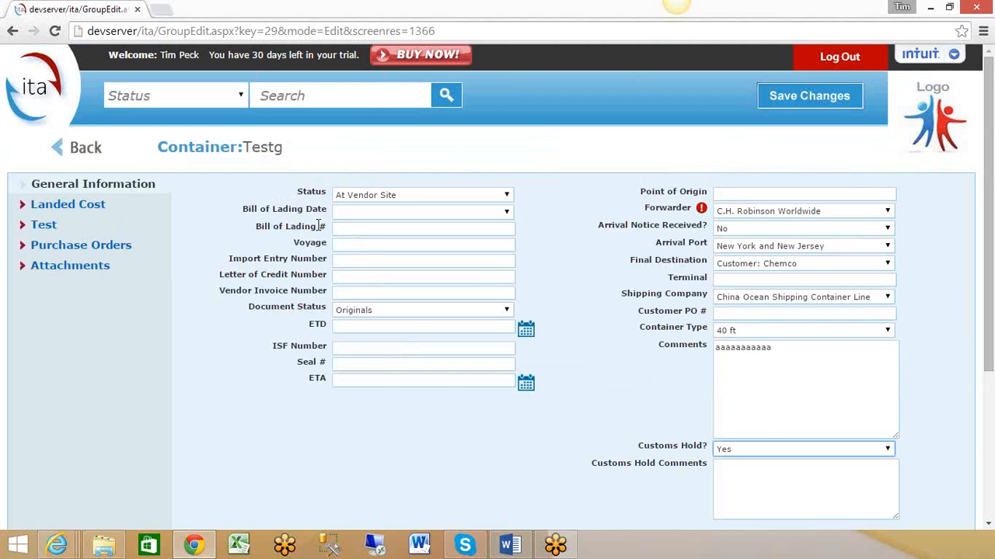
mouse_move(138, 190)
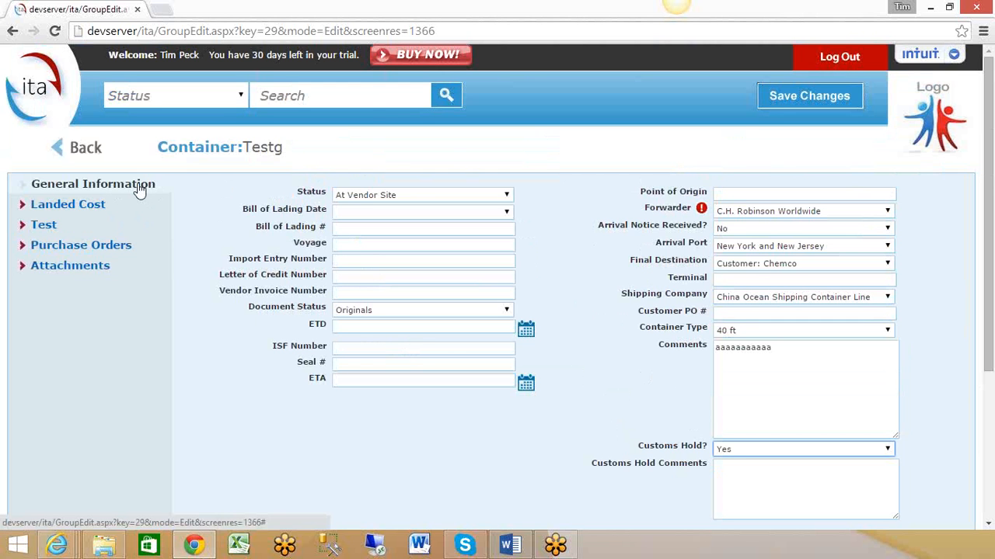
mouse_move(84, 209)
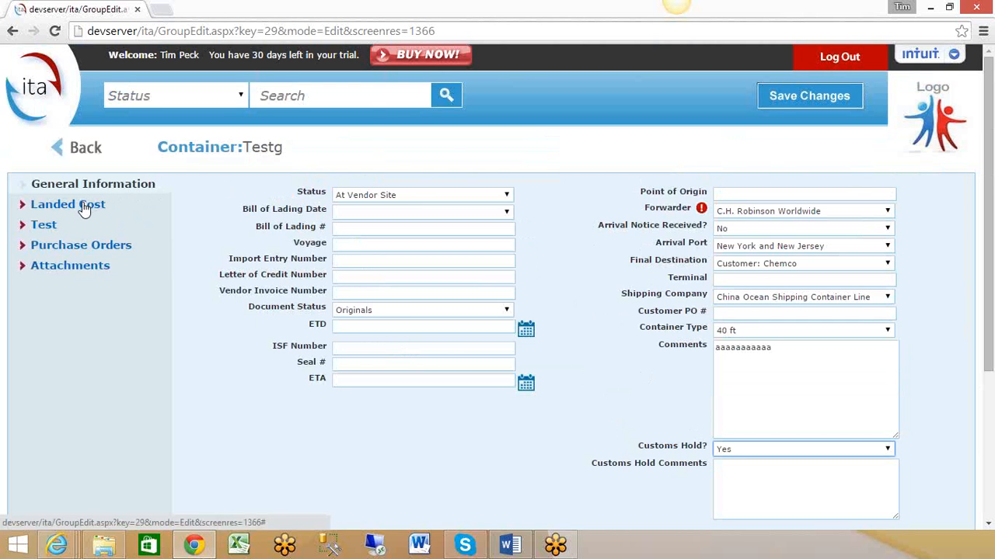
click(67, 203)
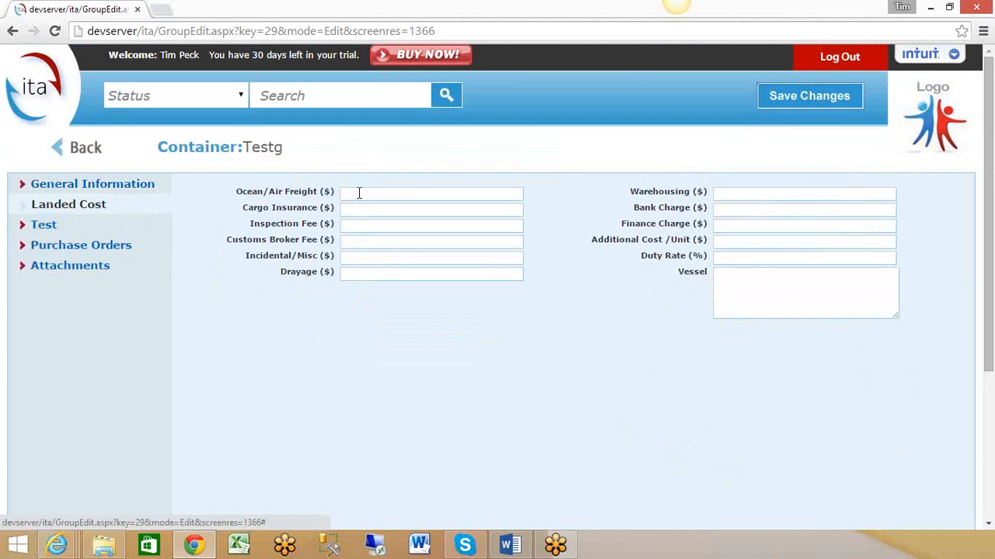
Enter Customs Broker Fee 150 and Ocean/Air Freight 3500 on Testg's Landed Cost tab
click(430, 192)
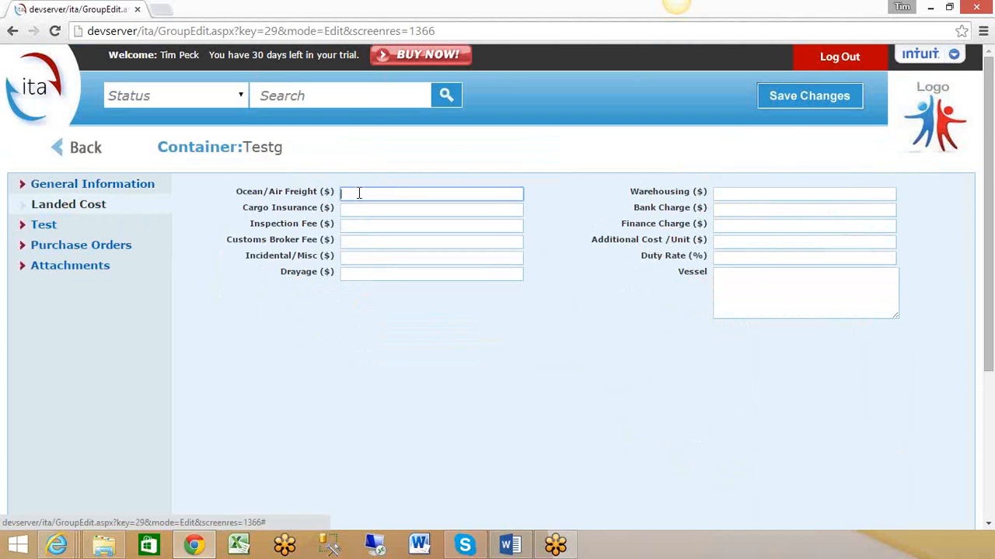
mouse_move(381, 213)
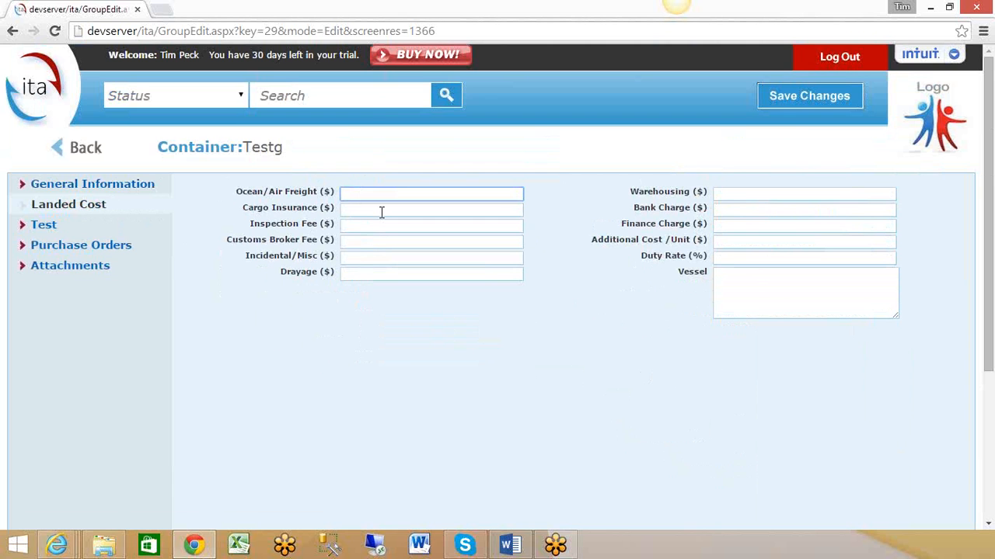
click(431, 258)
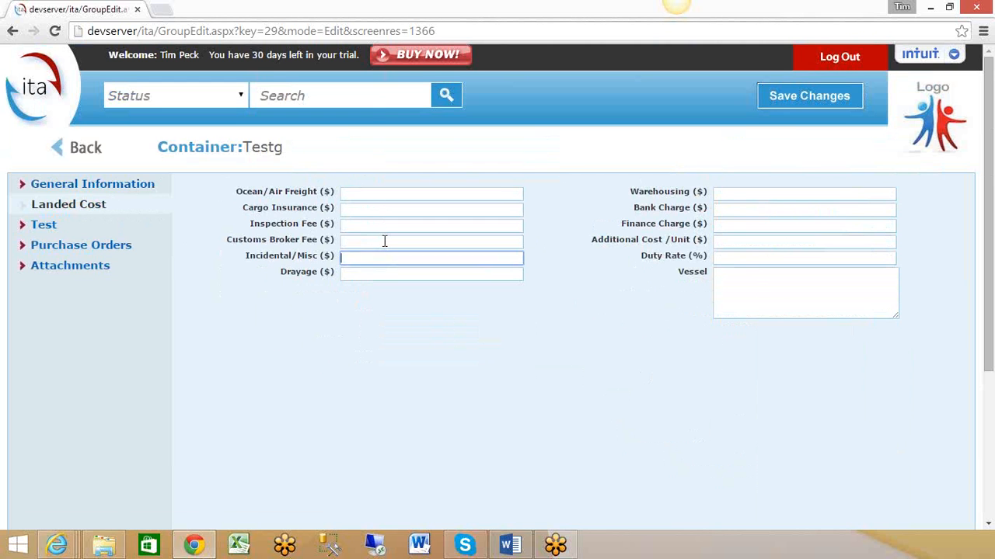
text(150)
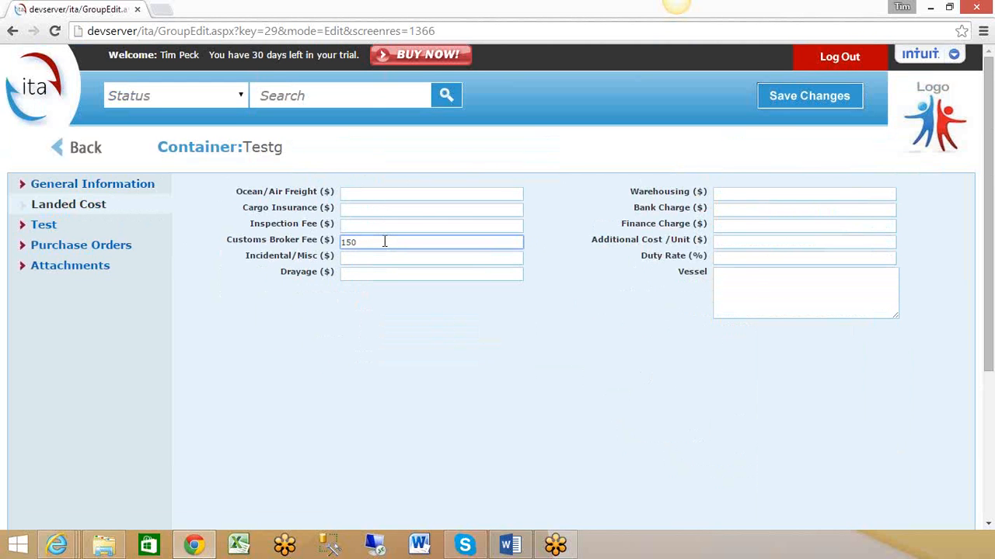
click(430, 193)
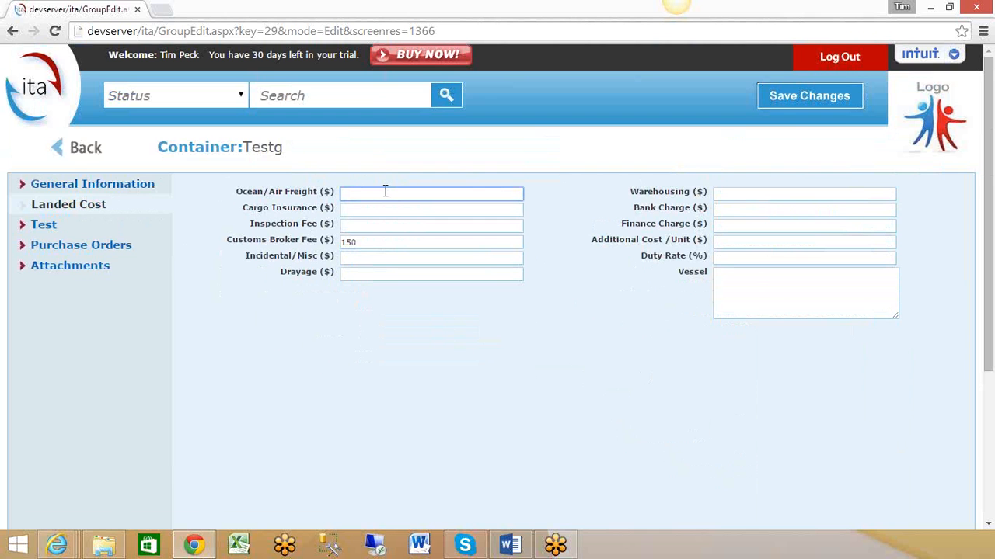
text(3500)
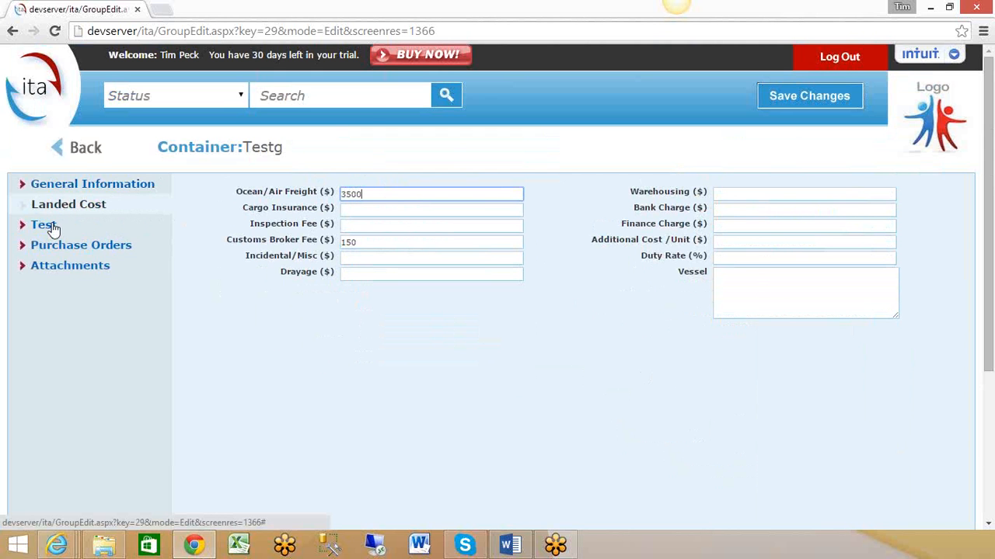
click(81, 245)
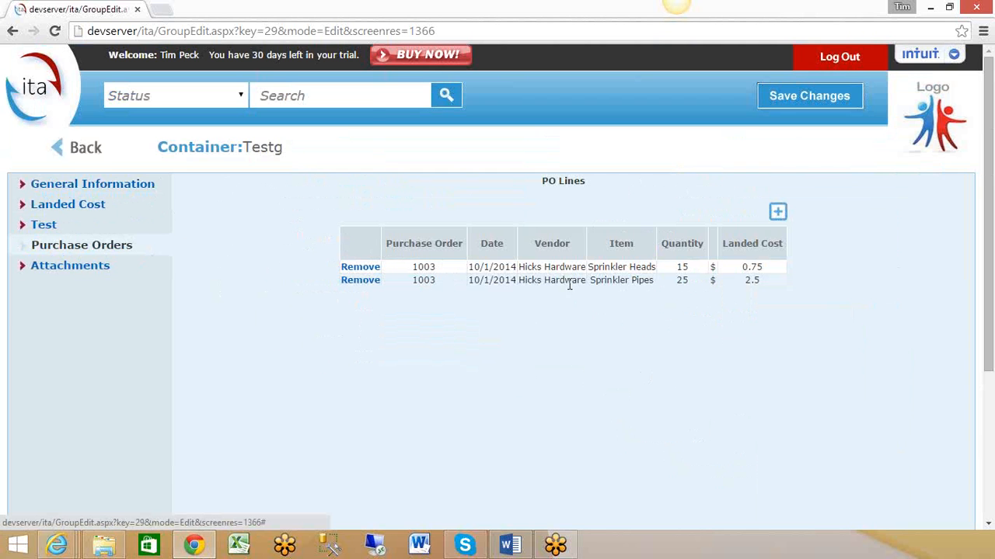
mouse_move(631, 267)
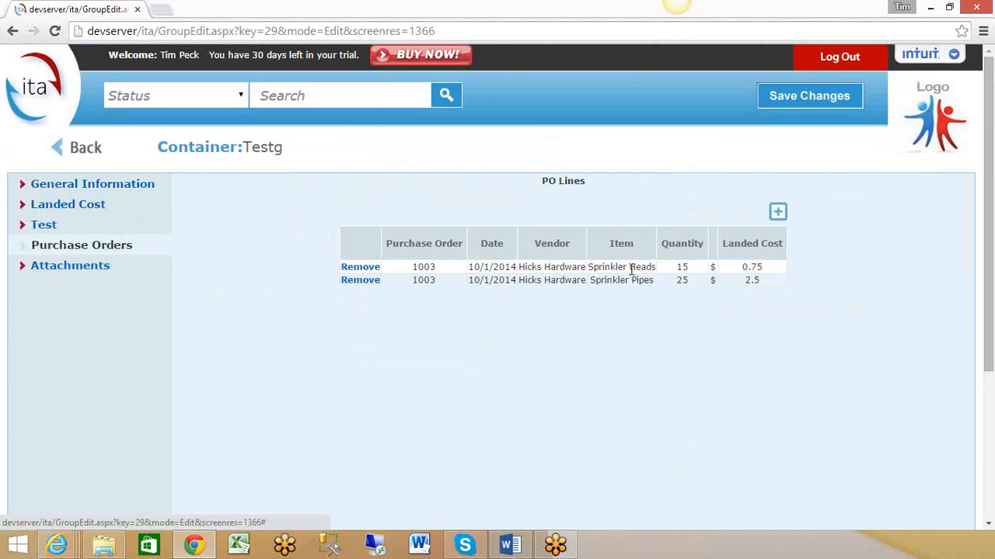
mouse_move(632, 243)
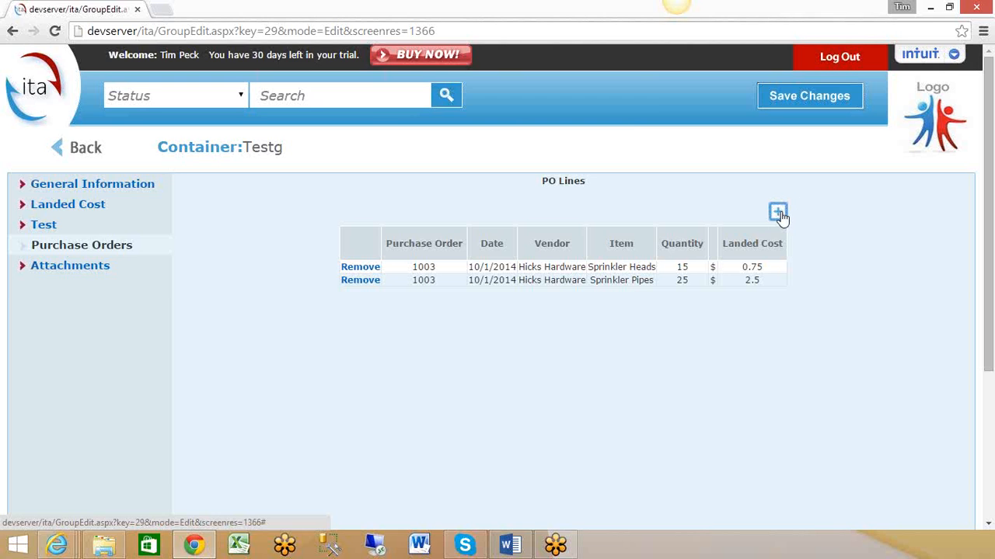
Add PO 1007's Sprinkler Heads line to Testg and open its Attachments section
click(777, 211)
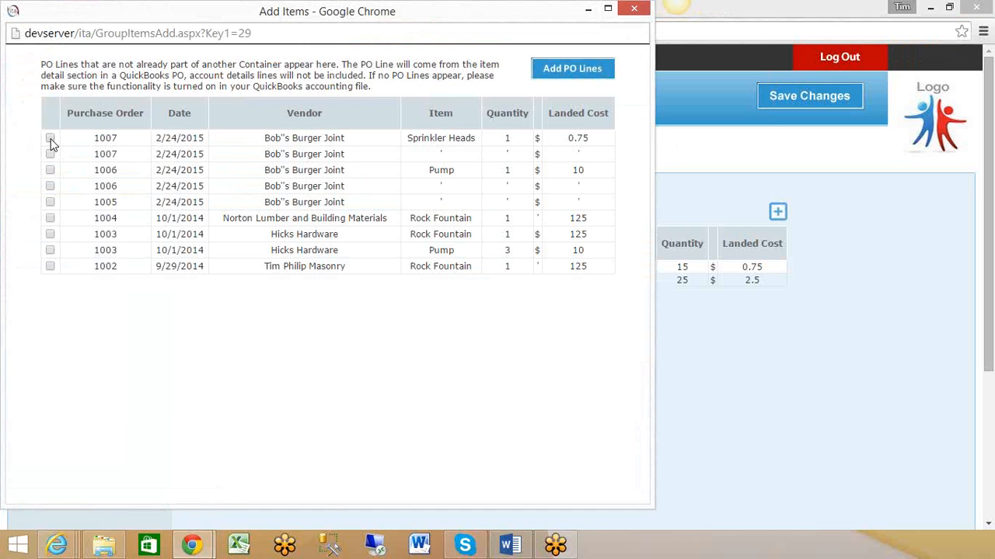
click(50, 137)
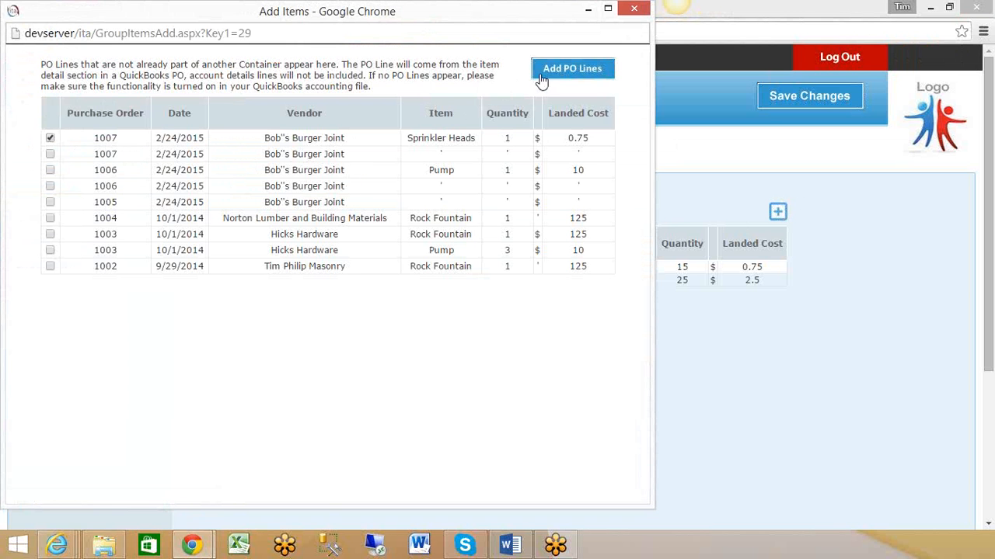
click(571, 68)
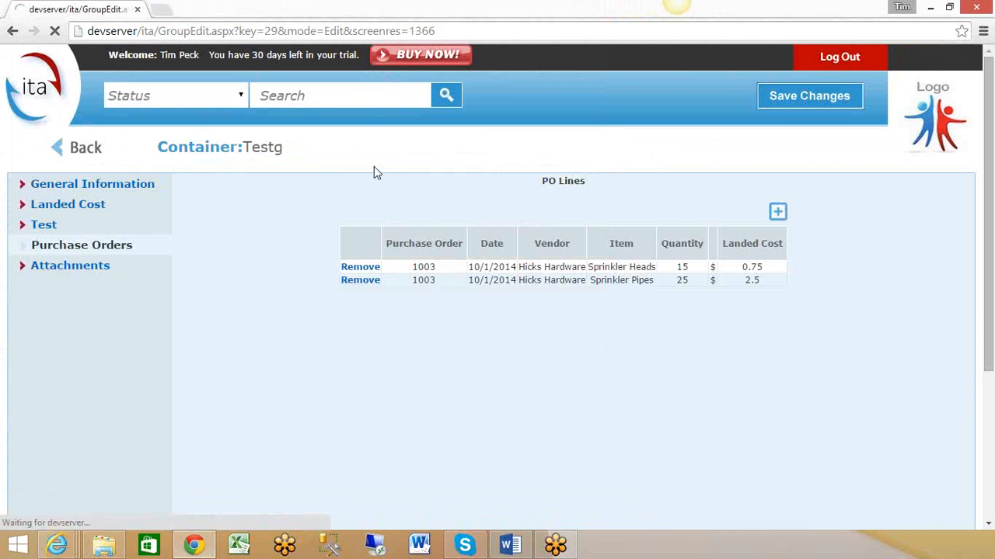
click(777, 211)
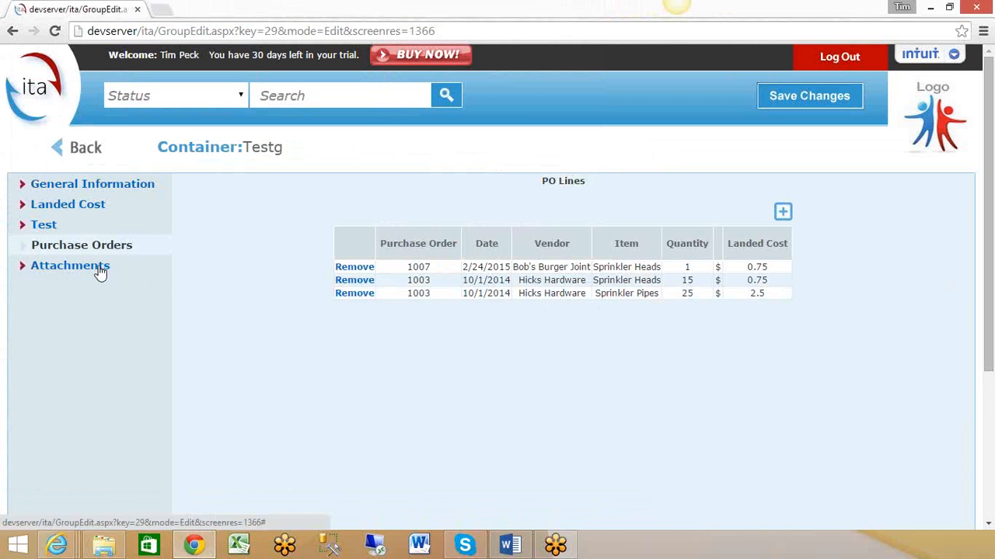
click(70, 265)
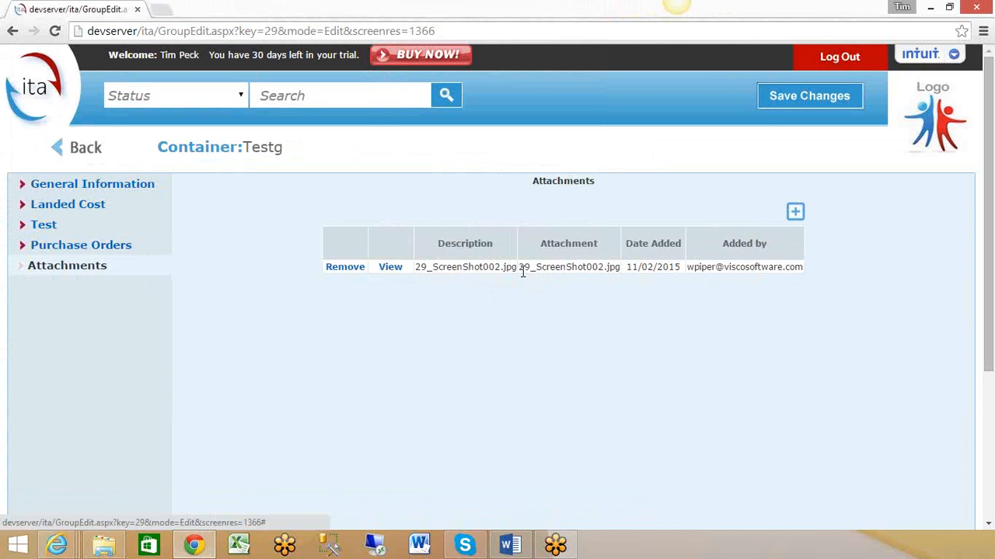
mouse_move(600, 267)
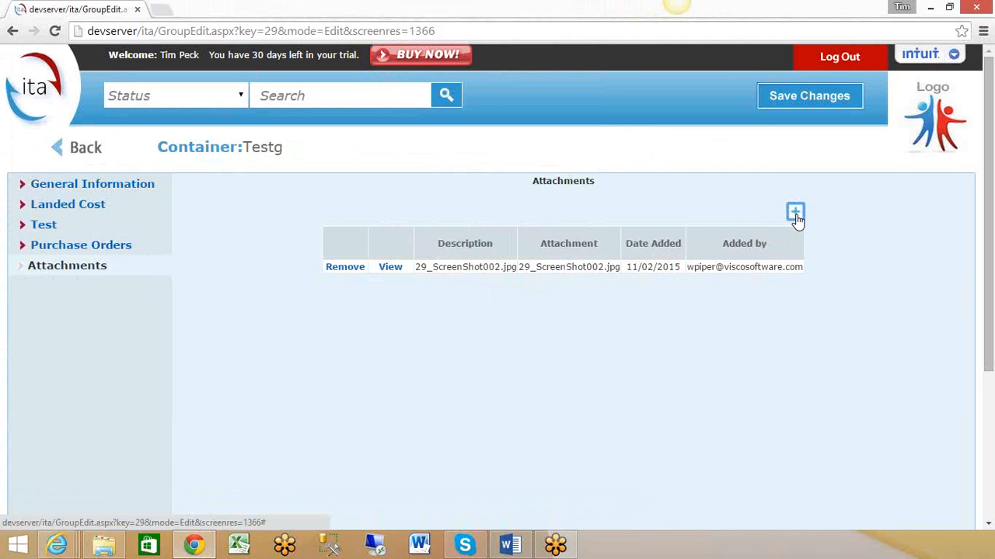
Add a new attachment, select 29_Order.xls, and save it
click(794, 212)
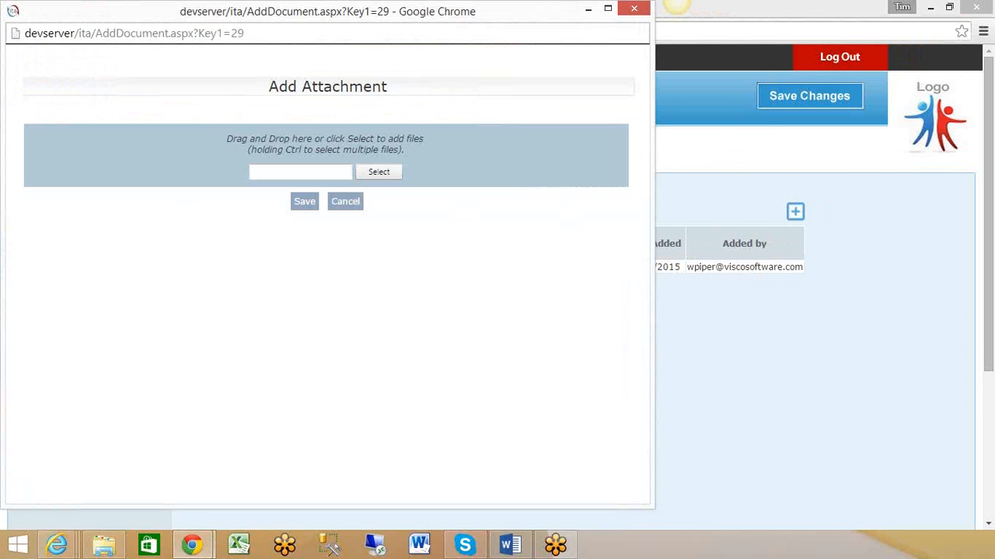
mouse_move(270, 170)
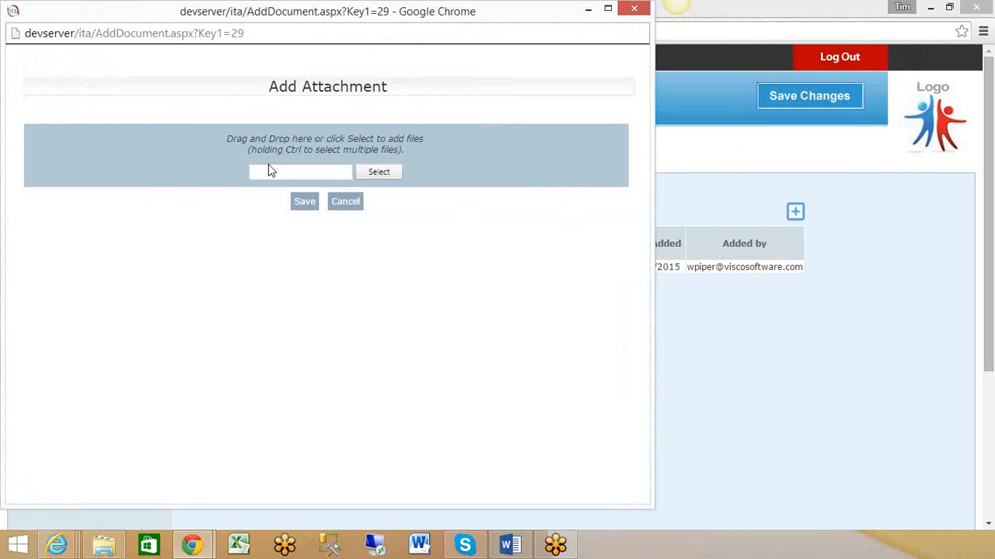
click(378, 171)
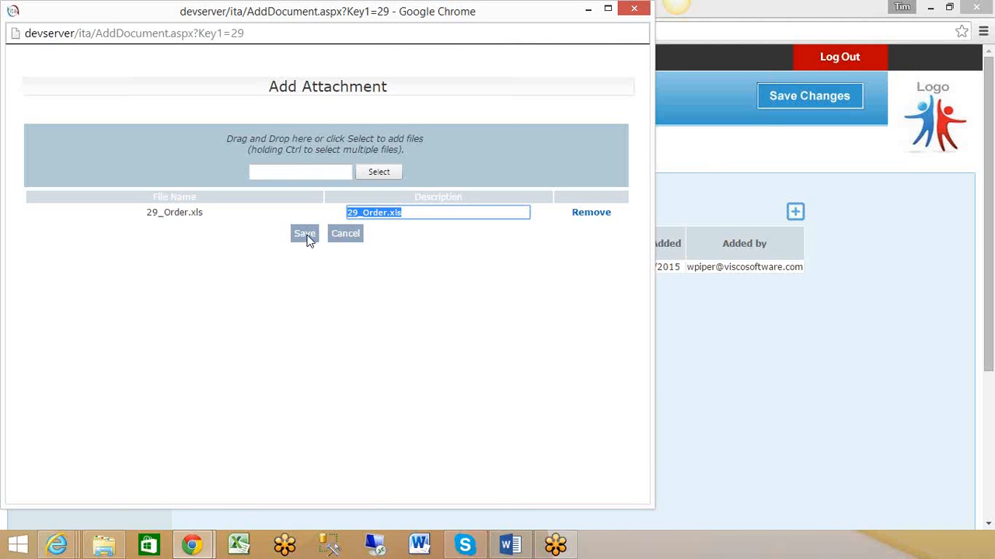
click(304, 233)
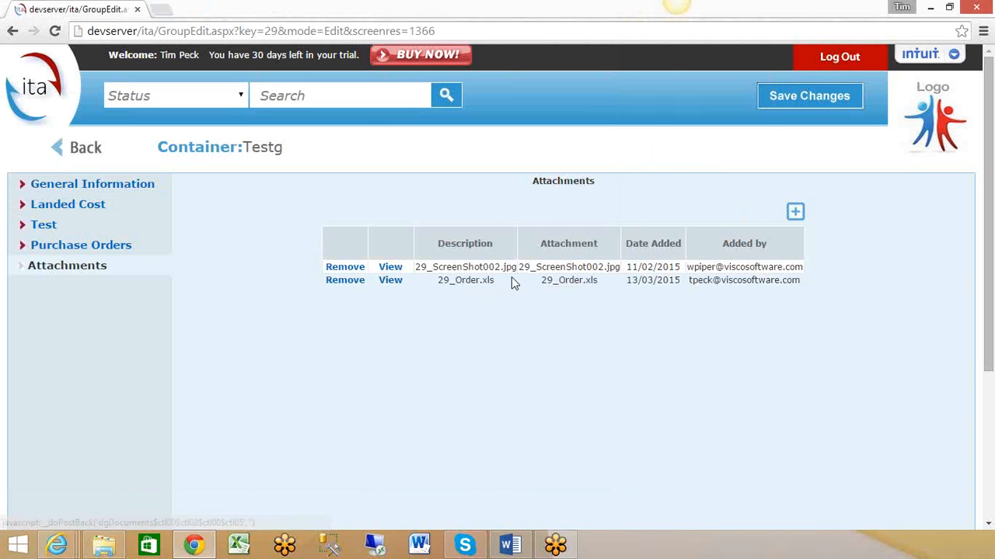
mouse_move(385, 279)
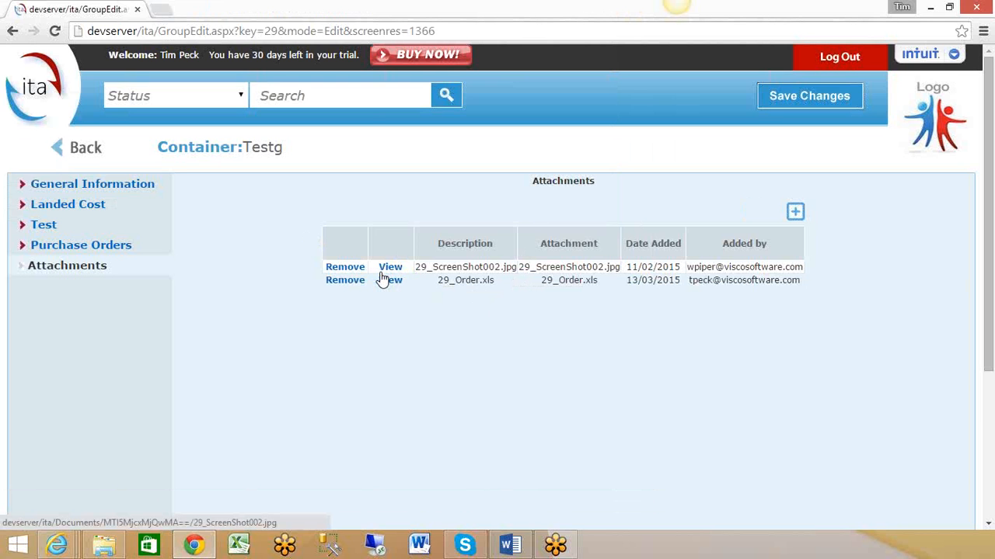
mouse_move(93, 162)
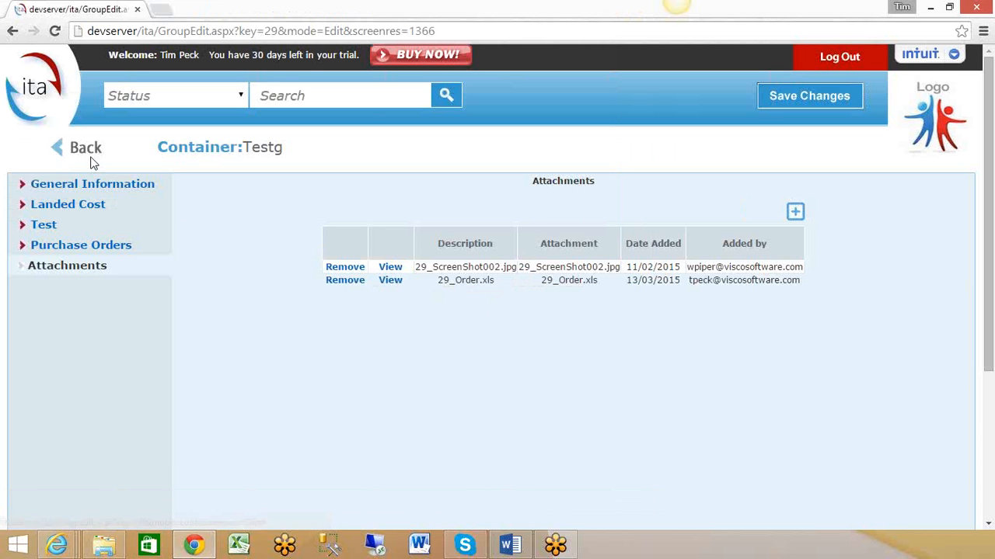
Go back to Container Management and expand Testg's row to show its three PO lines
click(84, 148)
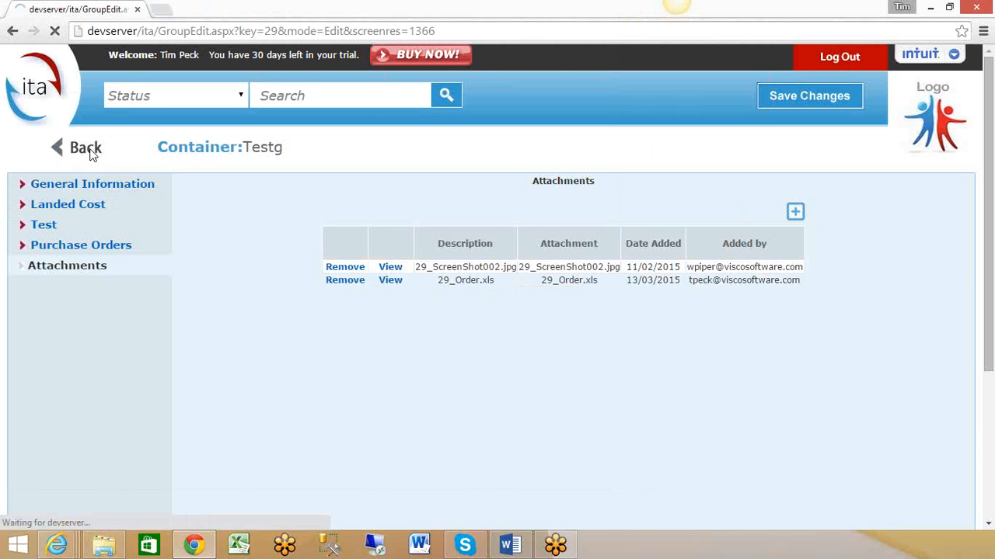
click(82, 148)
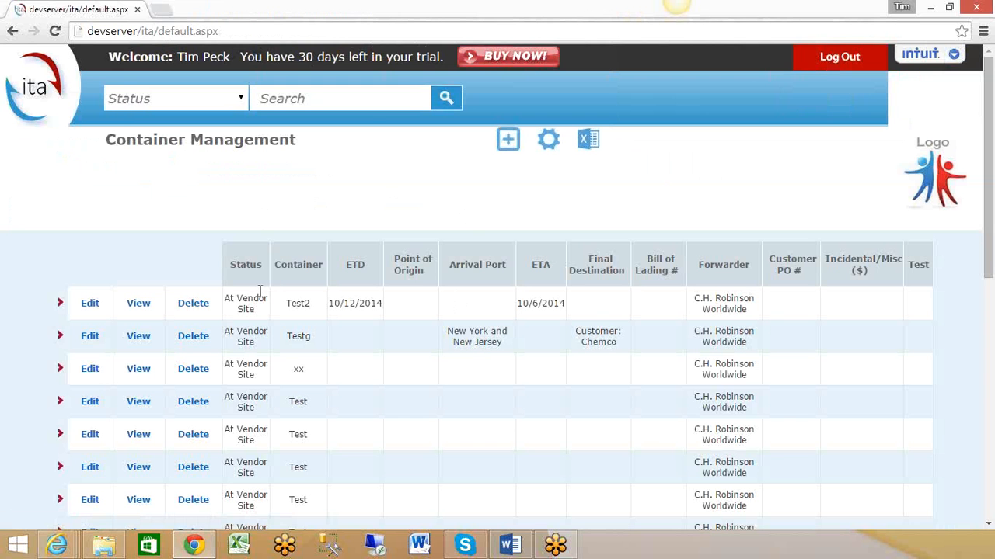
mouse_move(661, 428)
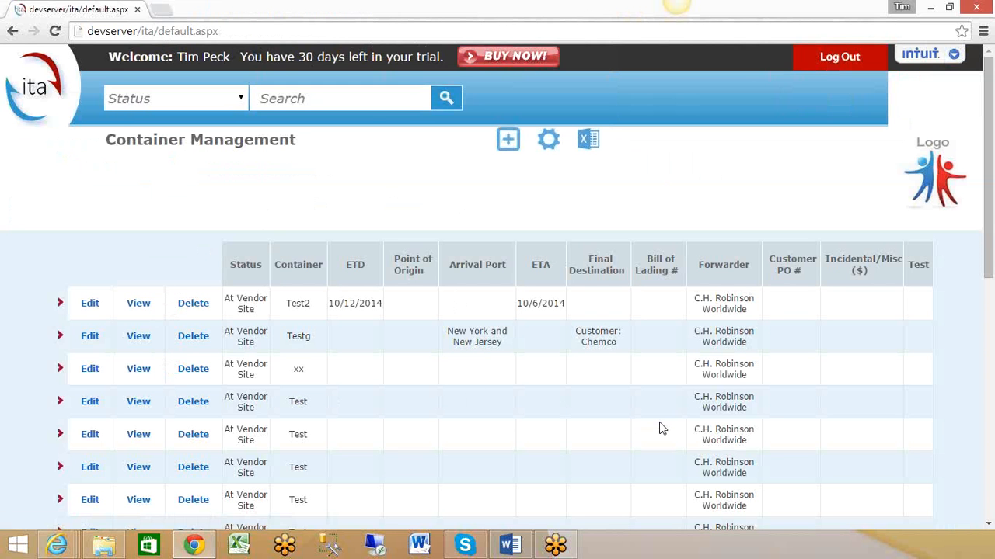
mouse_move(68, 342)
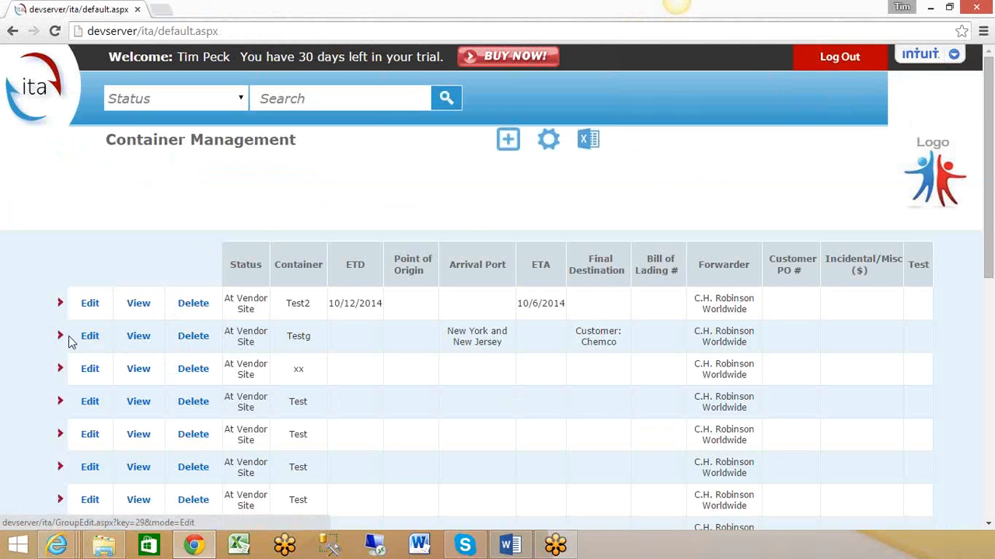
mouse_move(62, 340)
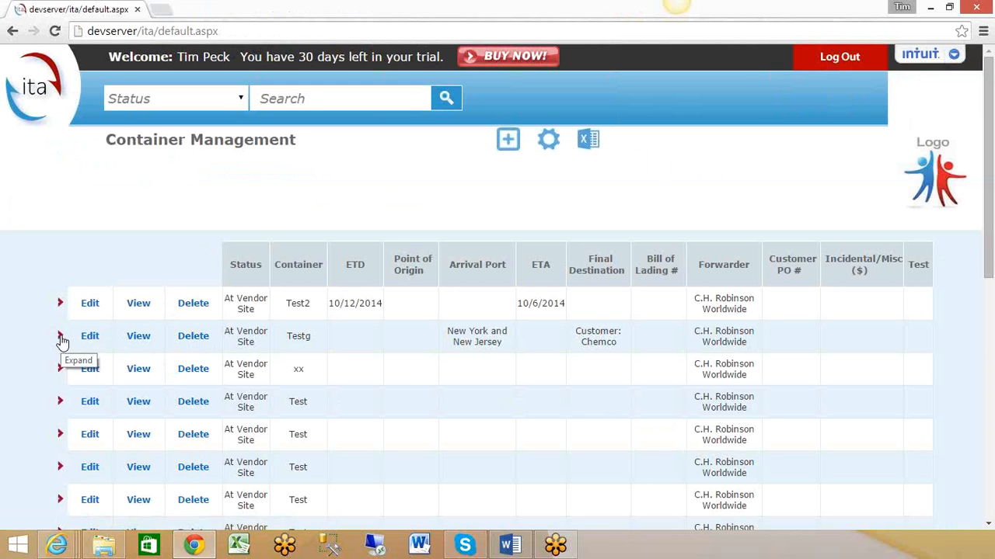
click(59, 336)
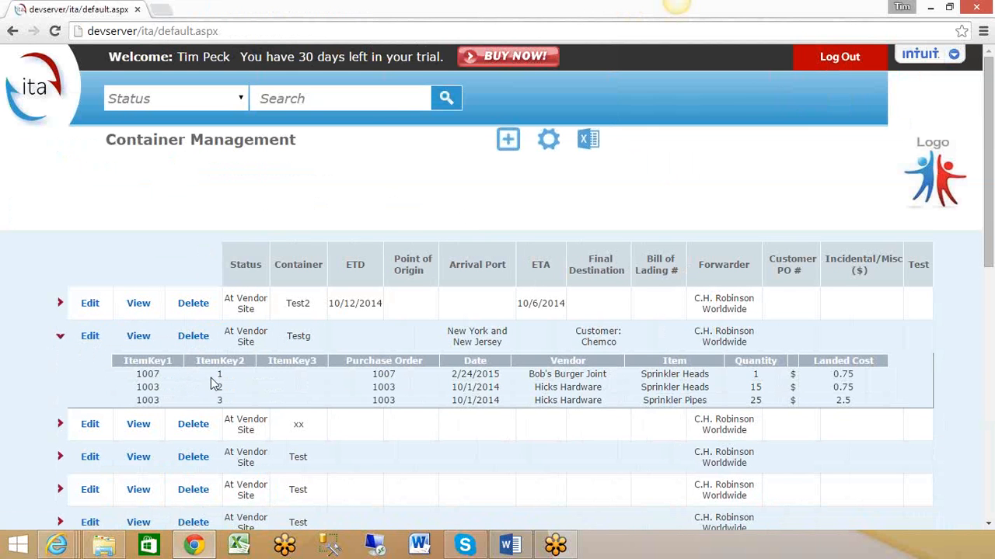